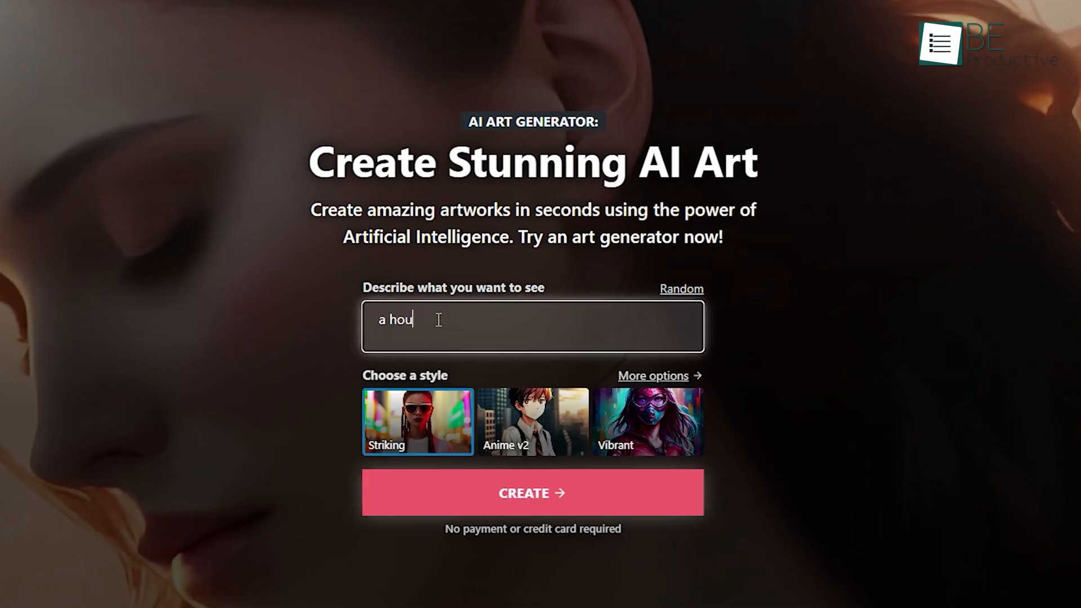
# - Enter a forest prompt and choose the Vibrant style for the creation
pyautogui.write('se in the forest')
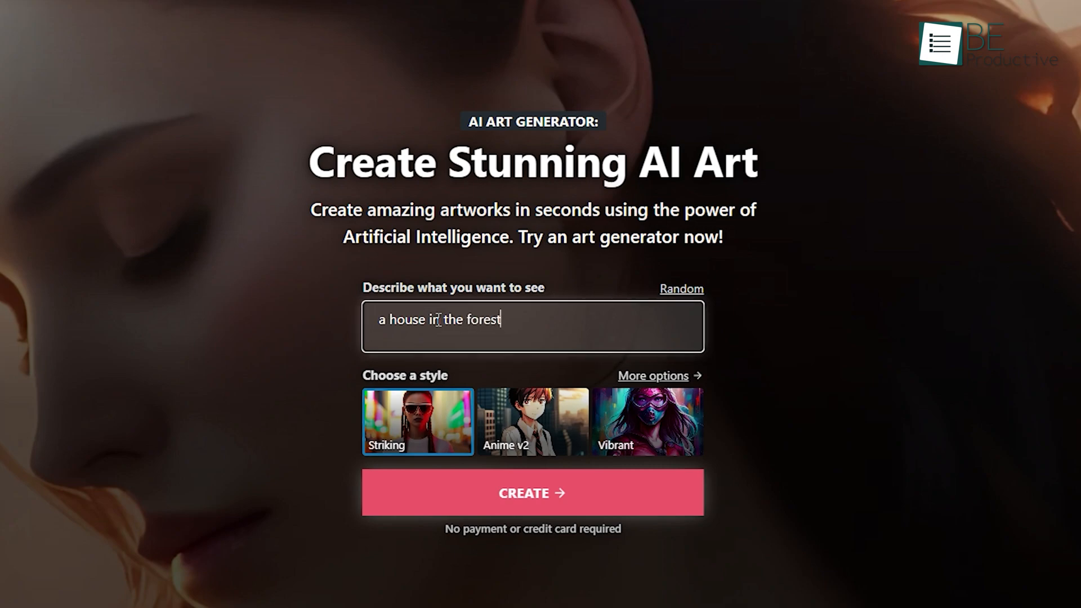
pyautogui.click(531, 491)
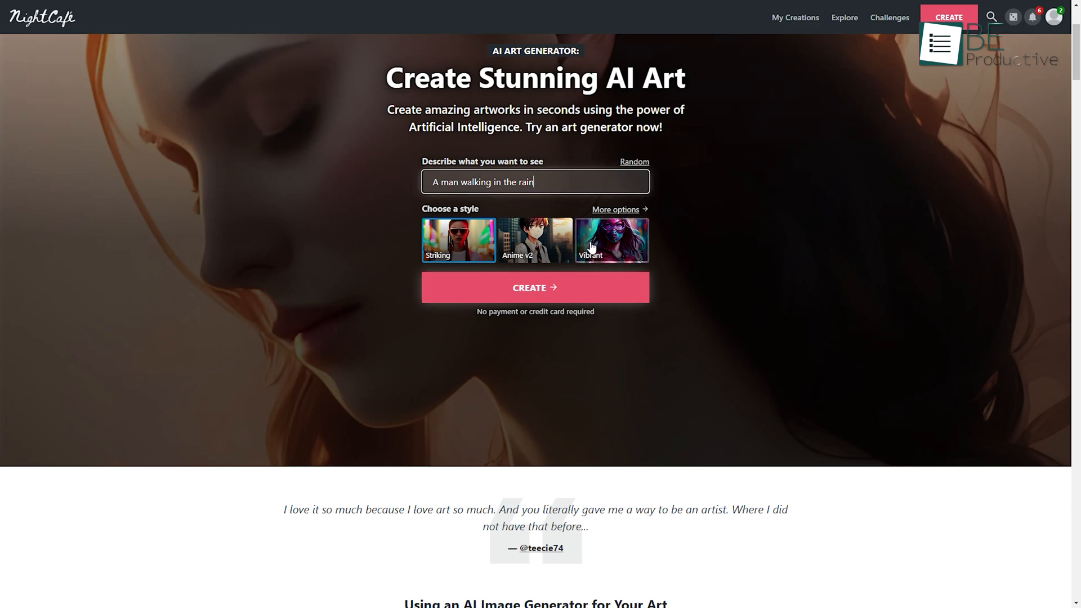
pyautogui.click(610, 240)
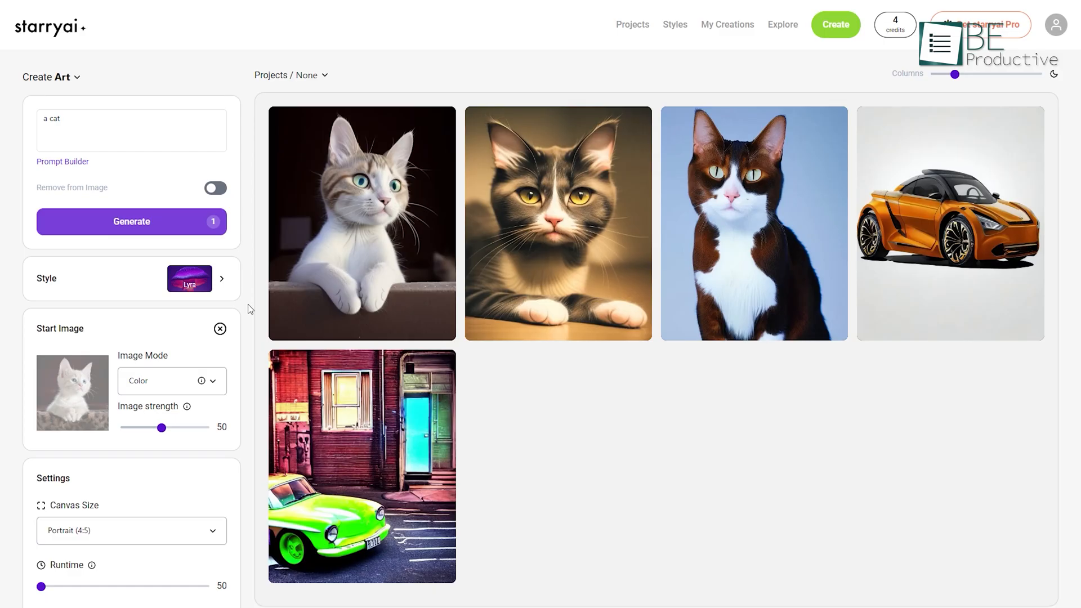
pyautogui.click(214, 279)
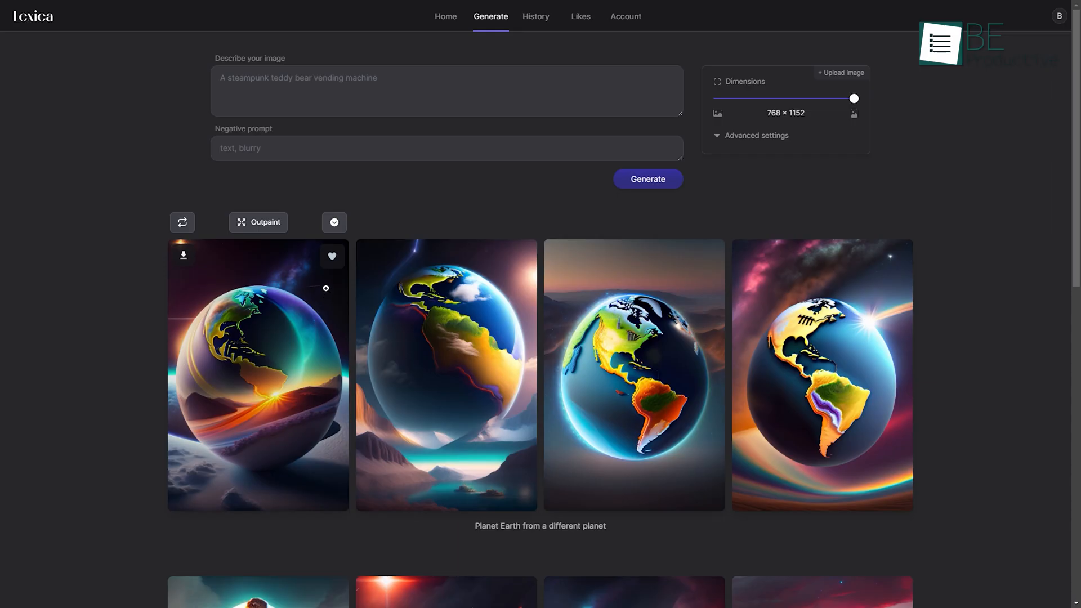
pyautogui.click(257, 222)
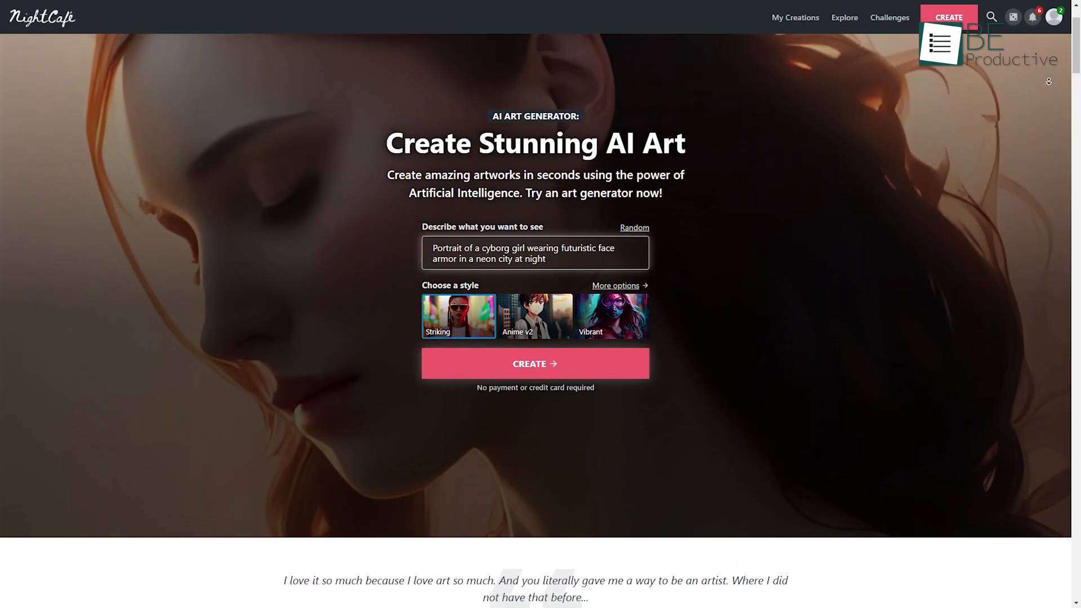
# - Generate four Vibrant images of a man walking in the rain for one credit
pyautogui.write('a house in the fore')
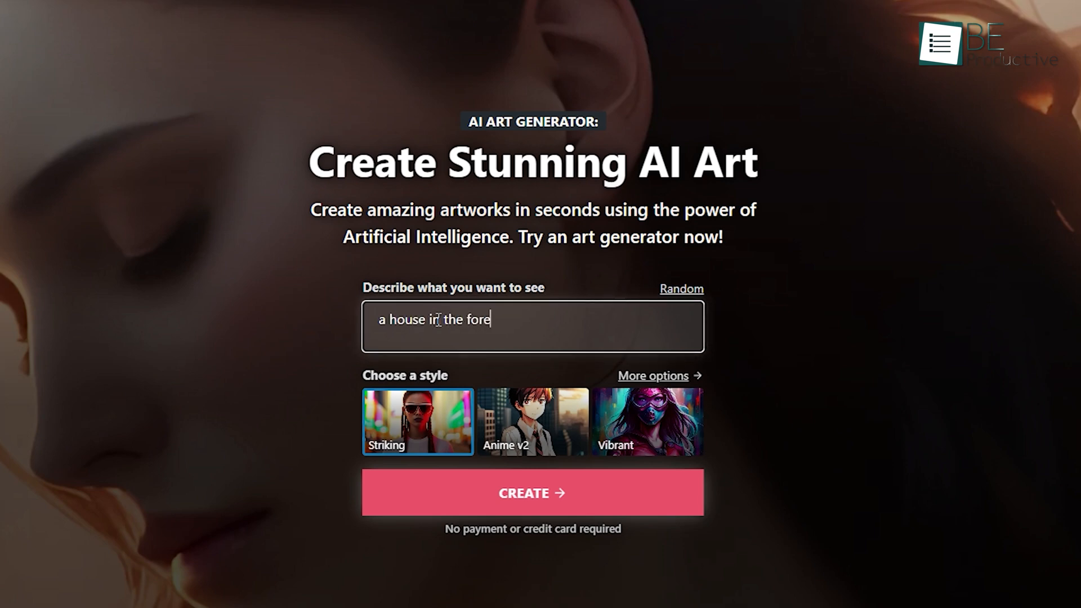
pyautogui.click(532, 492)
pyautogui.write('A man walking in the')
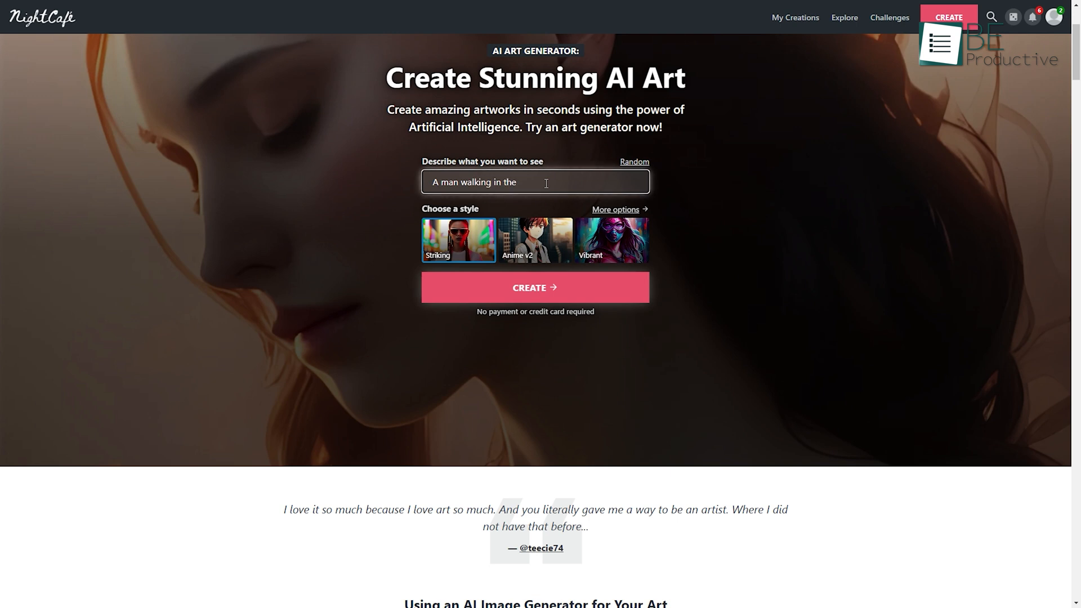
pyautogui.write('rain')
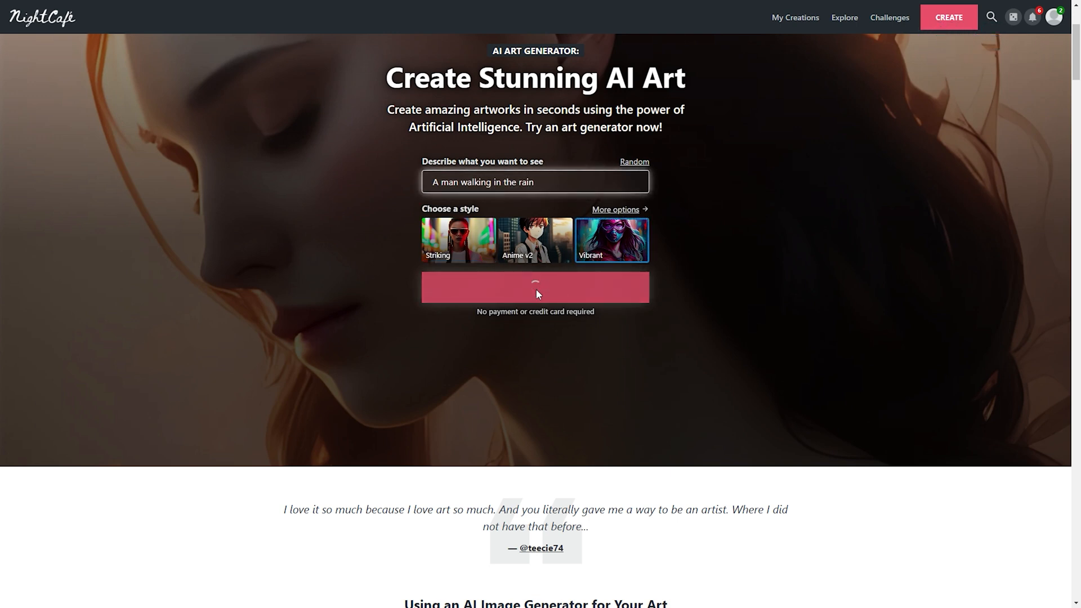
pyautogui.click(535, 286)
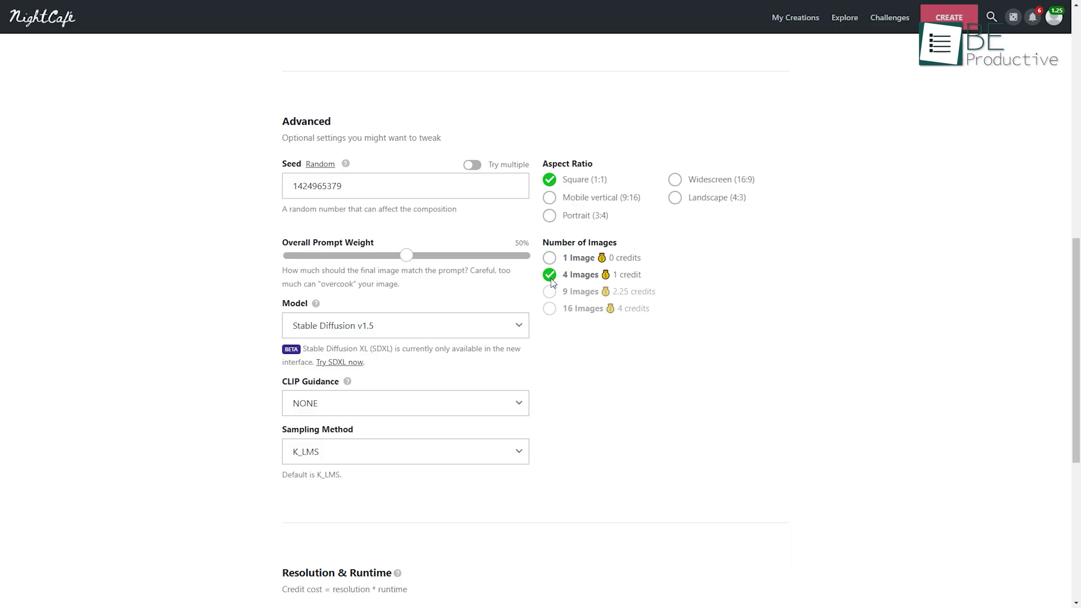
pyautogui.click(674, 179)
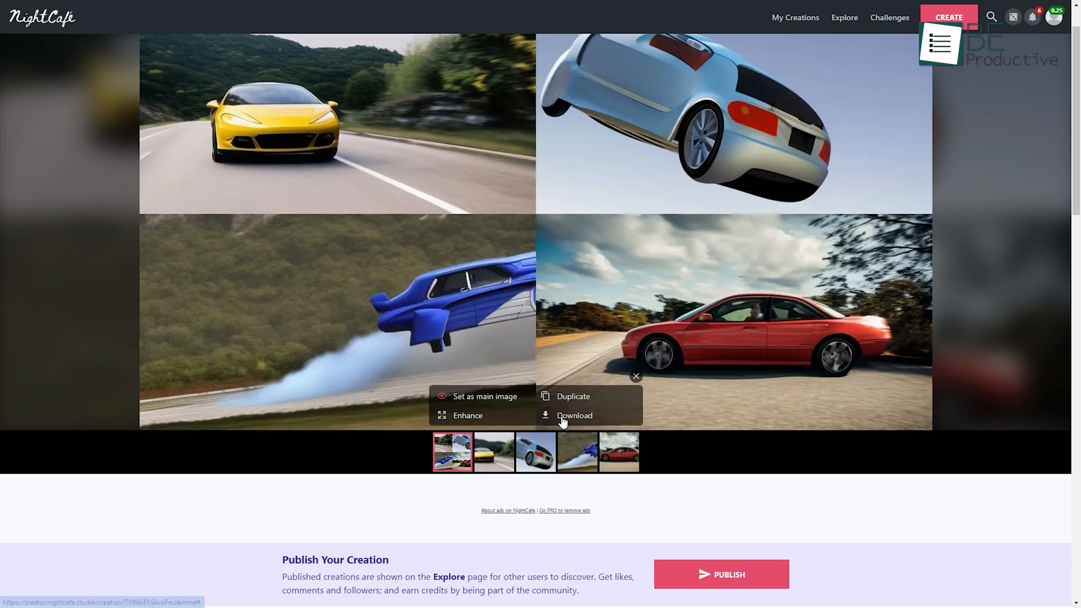
pyautogui.moveTo(572, 396)
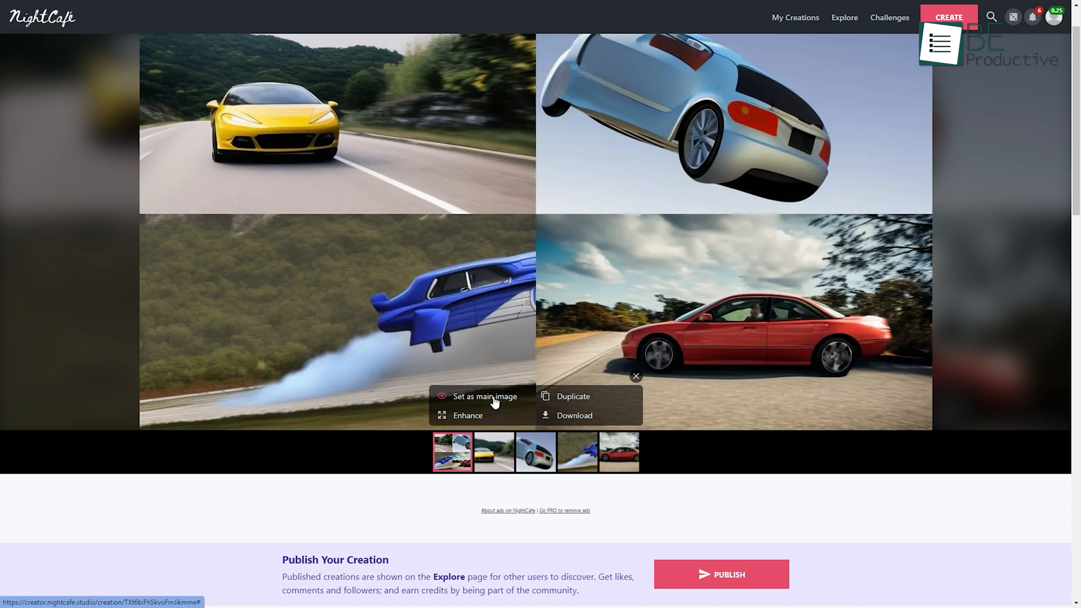
# - Set a picture as the creation's main image and view the My Creations gallery
pyautogui.click(720, 575)
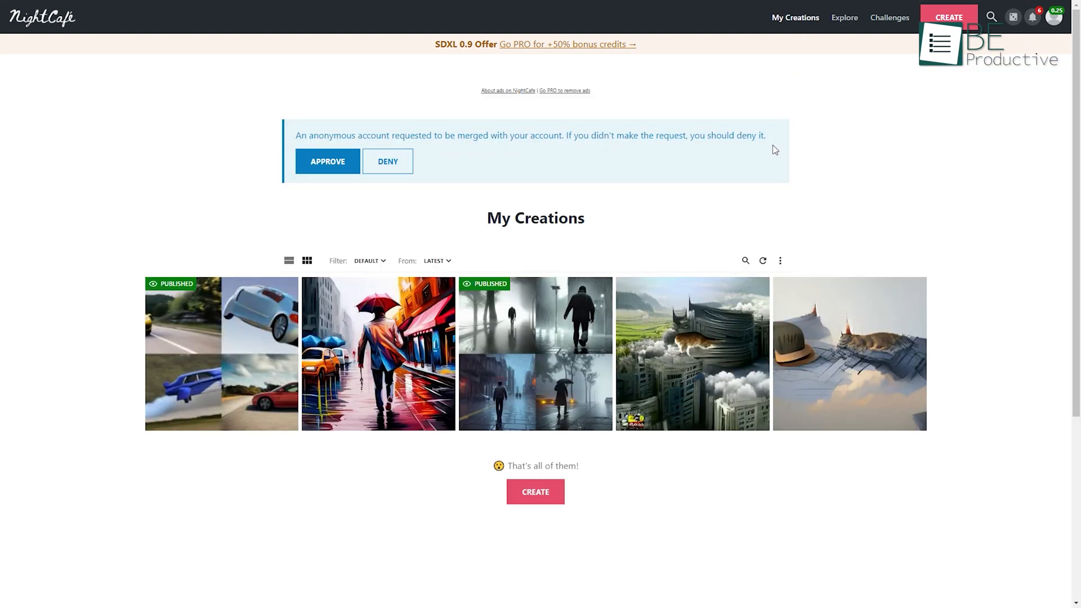
pyautogui.click(377, 354)
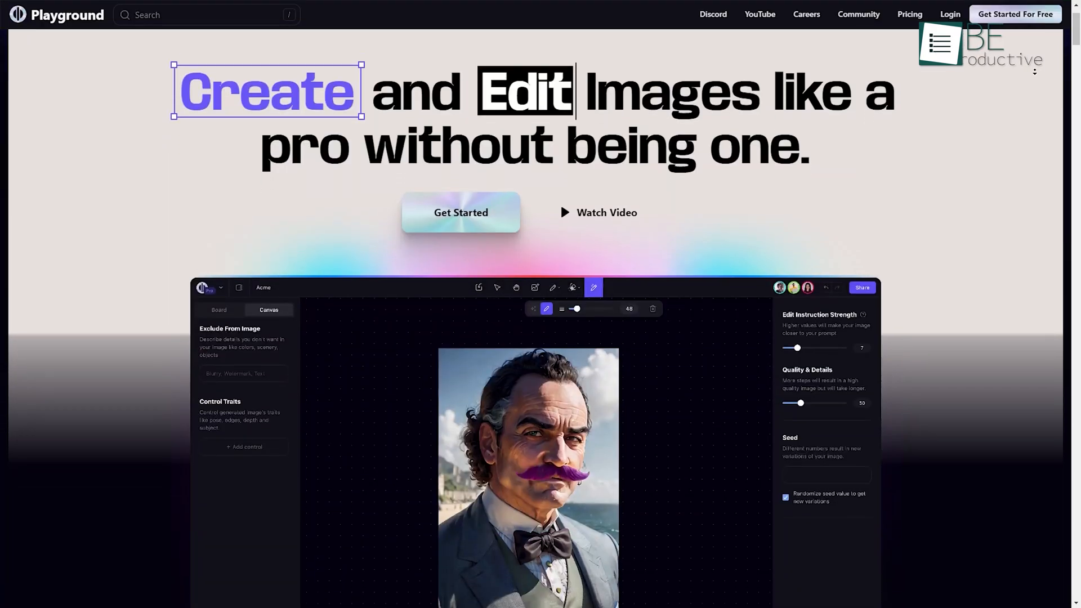
# - Raise Prompt Guidance and describe 'a young man with black hair, thin and tall' as the prompt
pyautogui.scroll(-3)
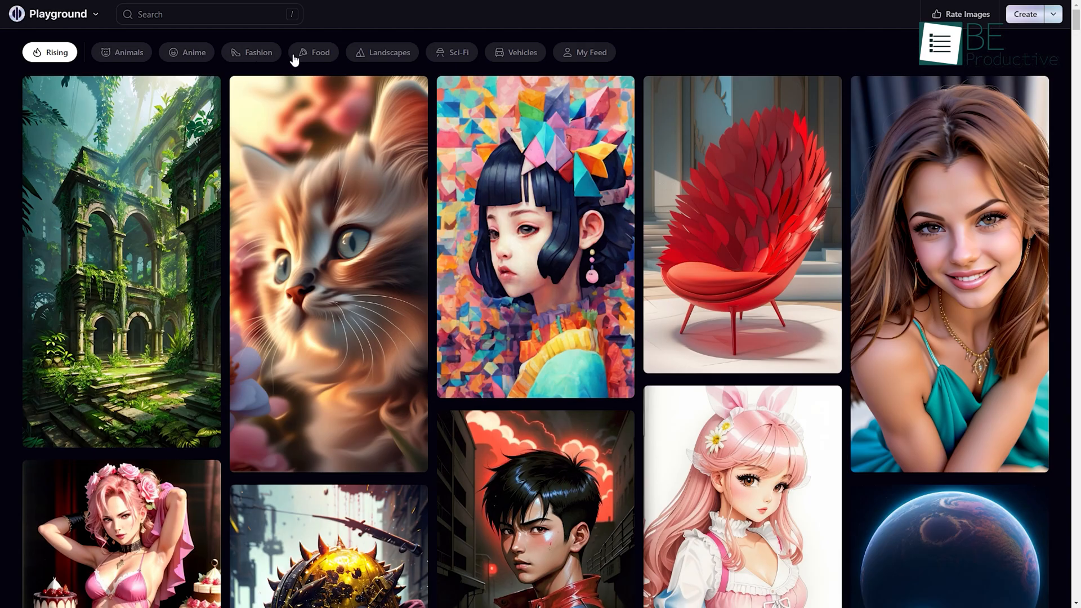
pyautogui.moveTo(458, 52)
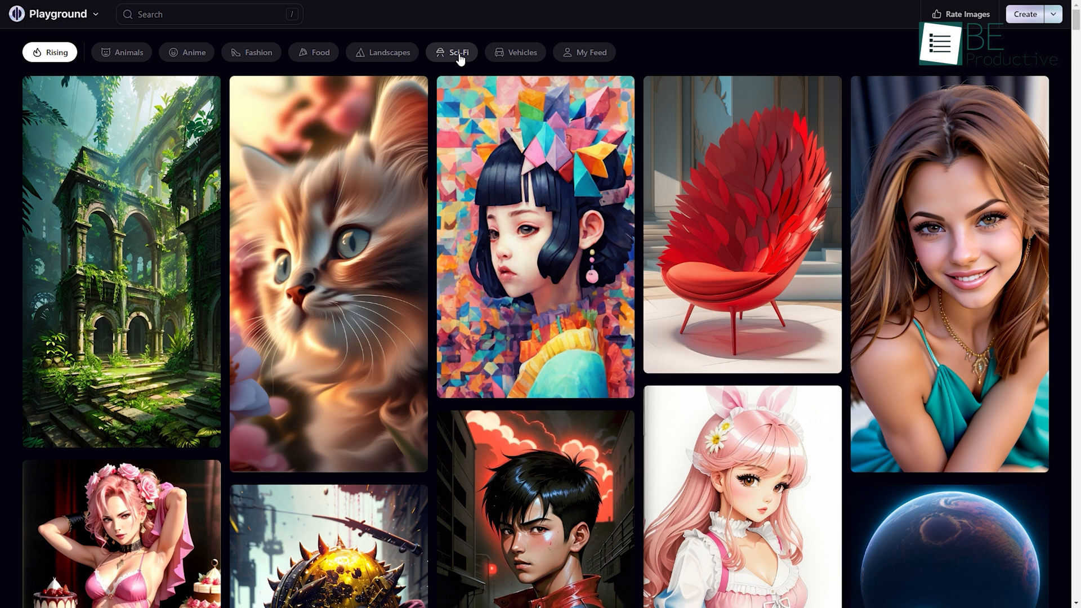
pyautogui.write('ma')
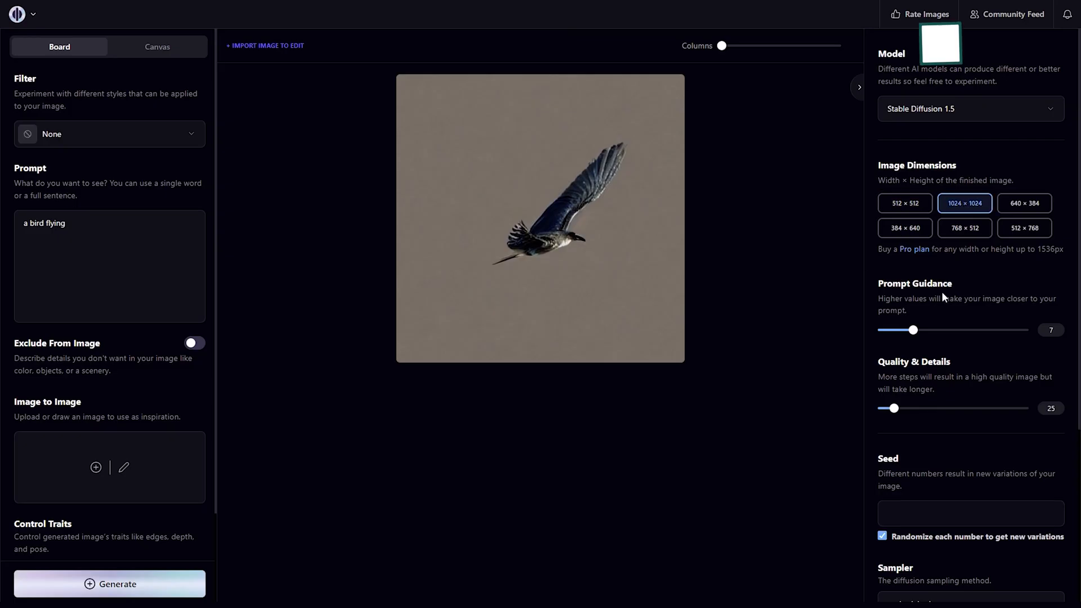
pyautogui.moveTo(912, 329); pyautogui.dragTo(924, 330)
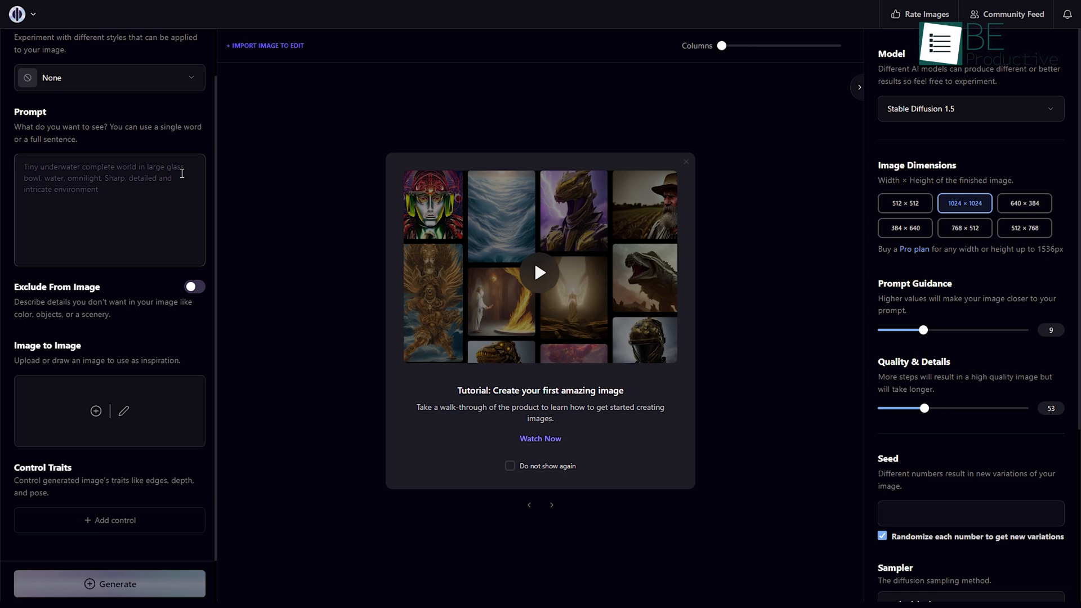
pyautogui.write('a young man with')
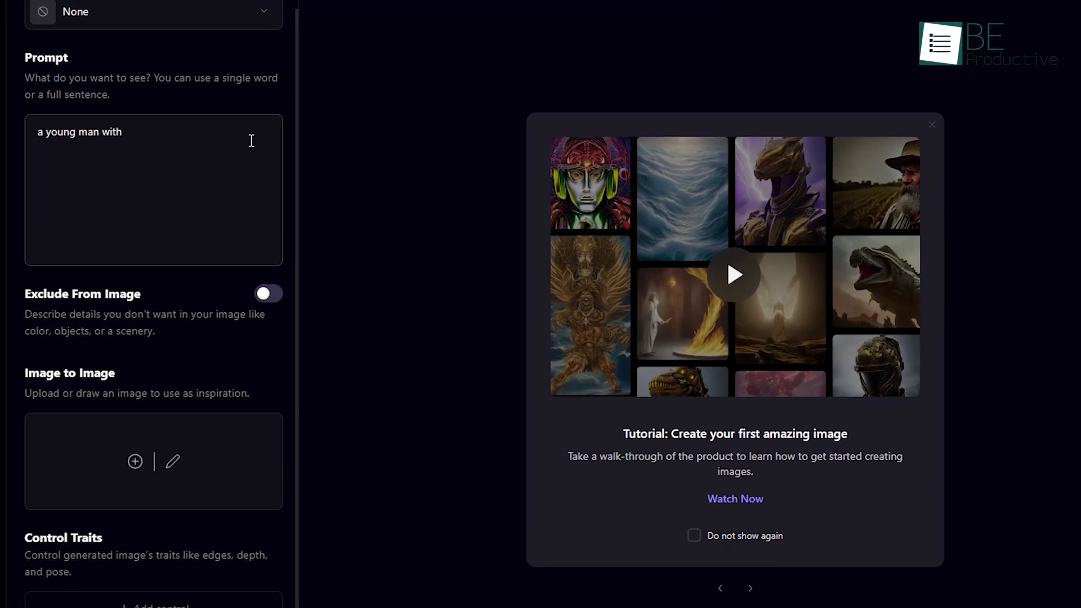
pyautogui.write('black hair, thin and tall')
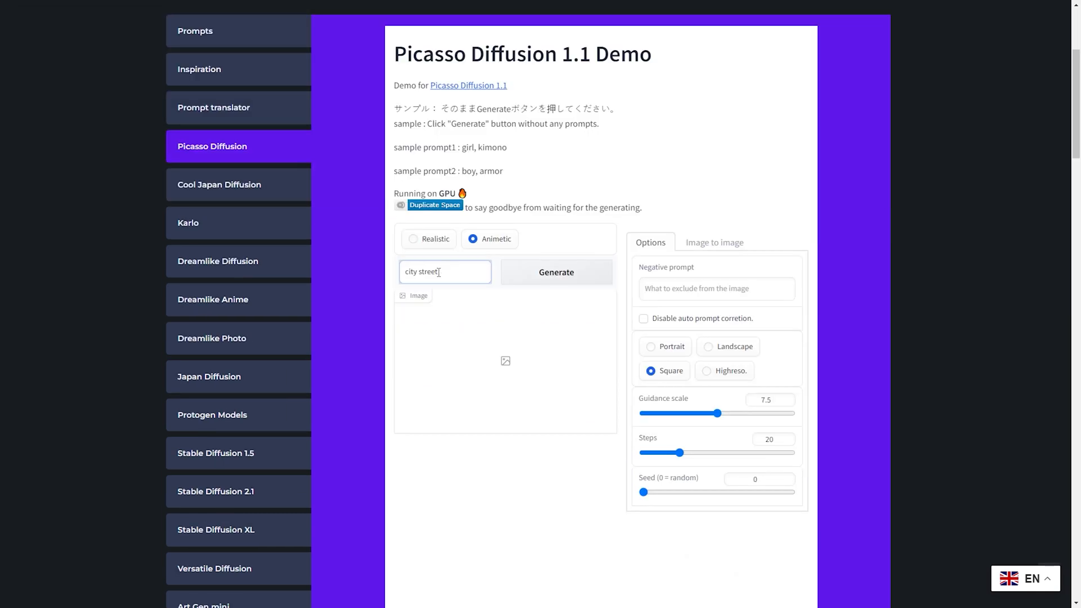
# - Generate 'a girl' in Realistic mode on the Picasso Diffusion demo, then bring up the Art type menu
pyautogui.click(556, 271)
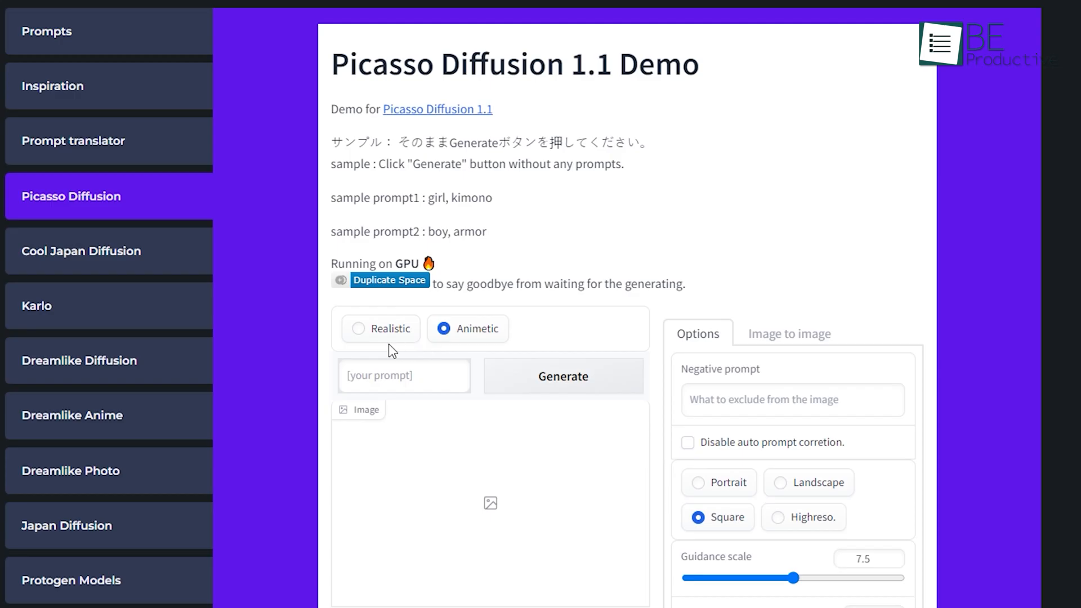
pyautogui.click(358, 329)
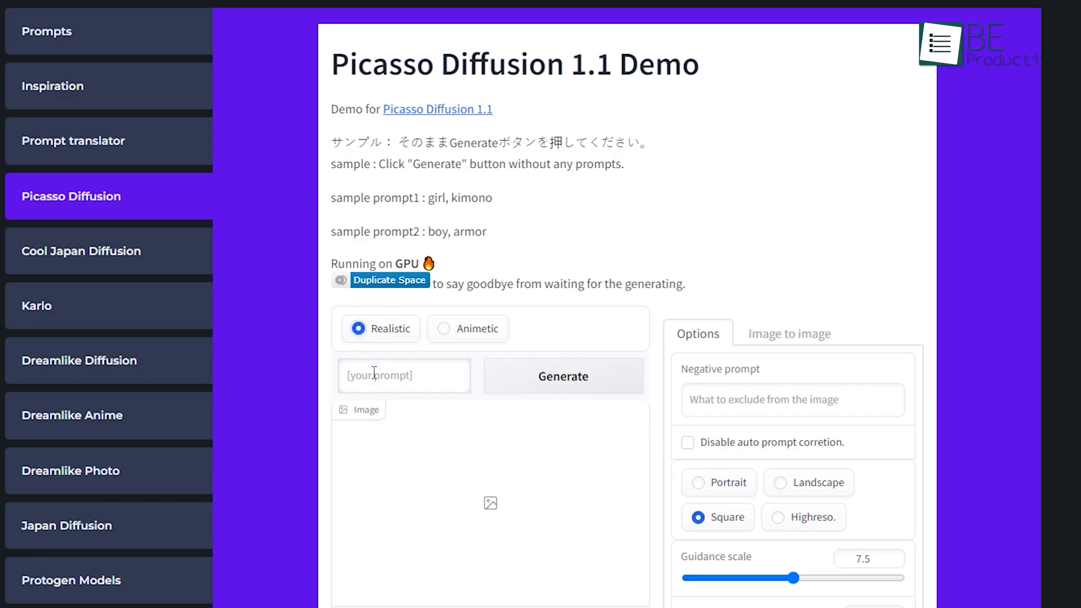
pyautogui.write('a girl')
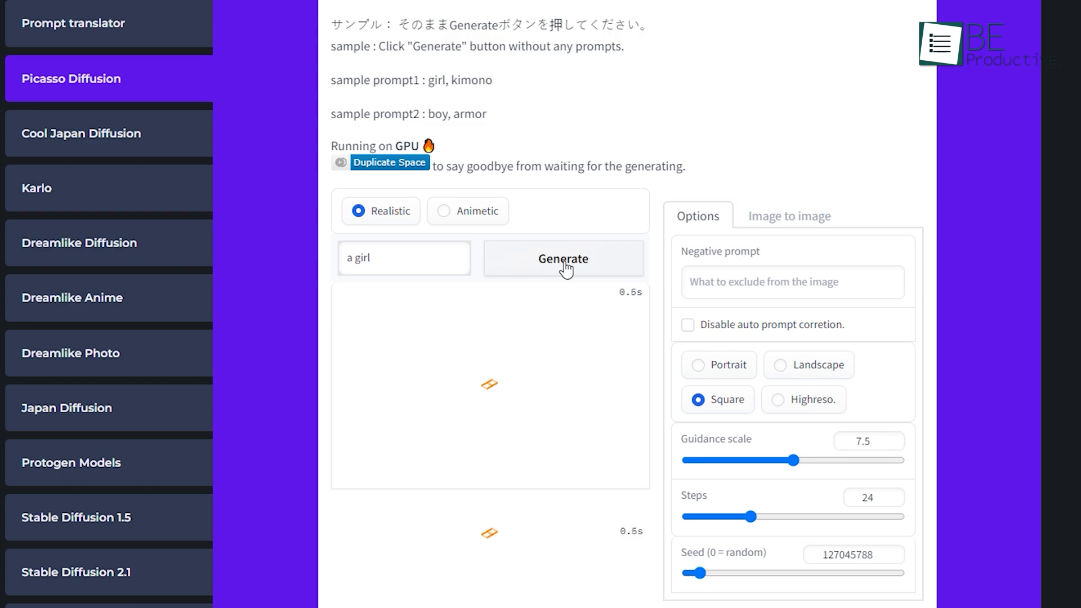
pyautogui.click(561, 259)
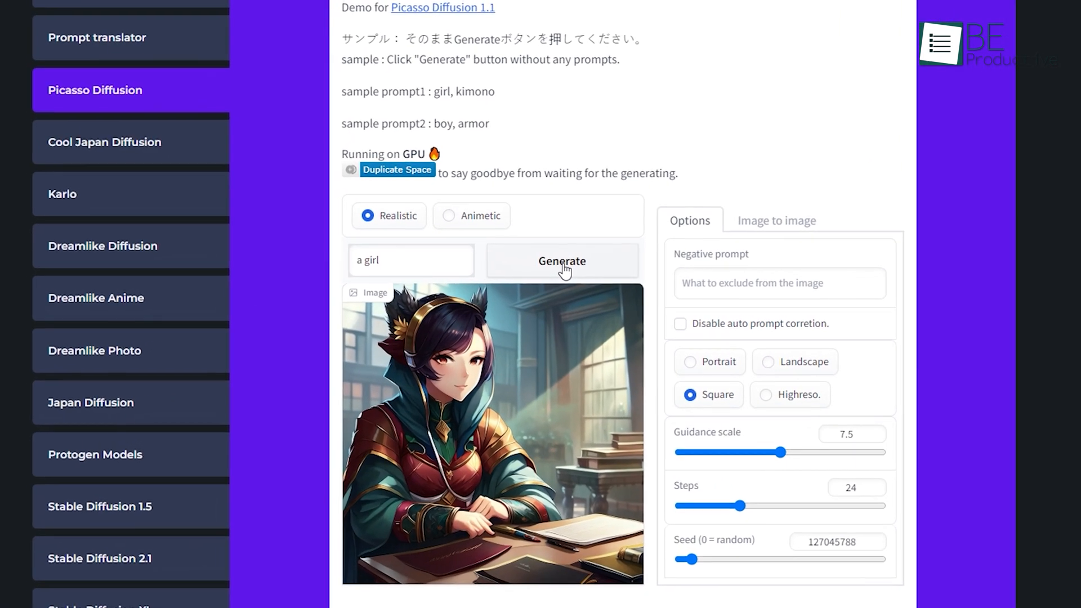
pyautogui.click(401, 16)
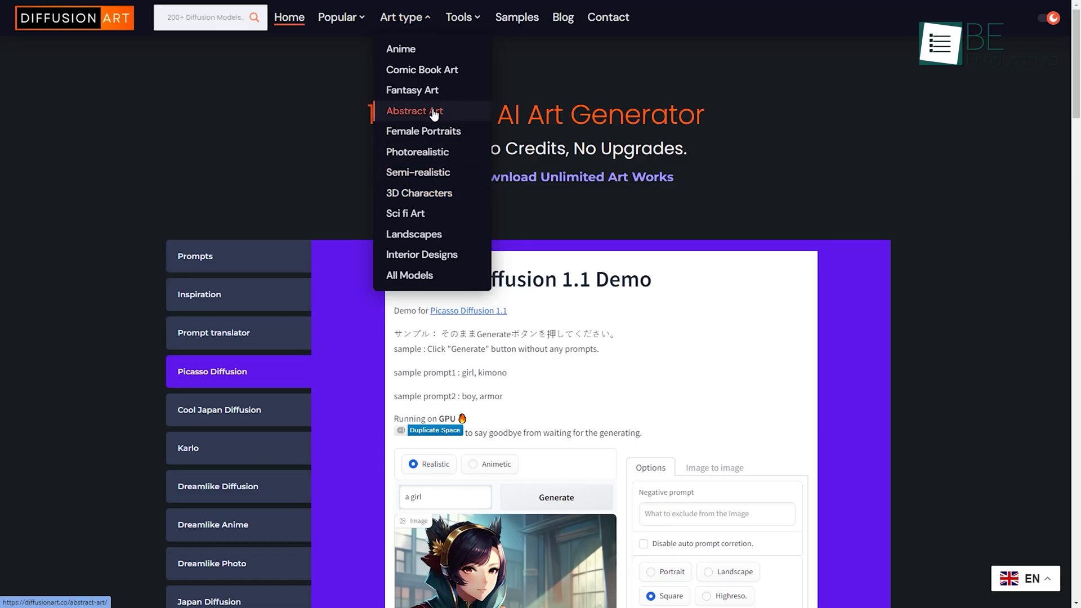
pyautogui.moveTo(421, 254)
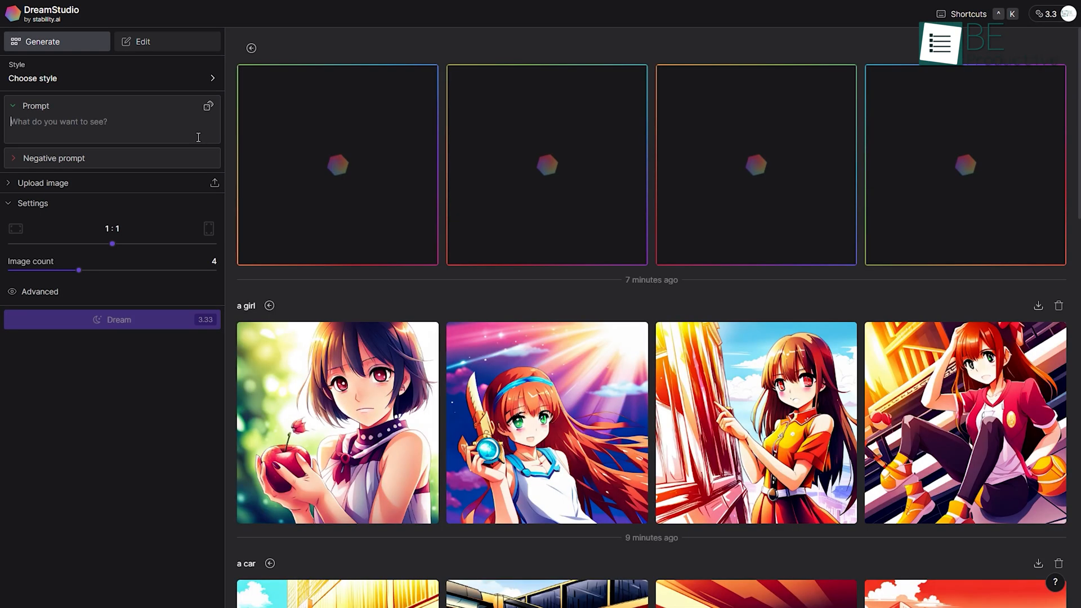
# - Set a 4:5 aspect ratio and try generating the hotel prompt, hitting a not-enough-credits notice
pyautogui.write('Medieval castle on a cliff, surrounded')
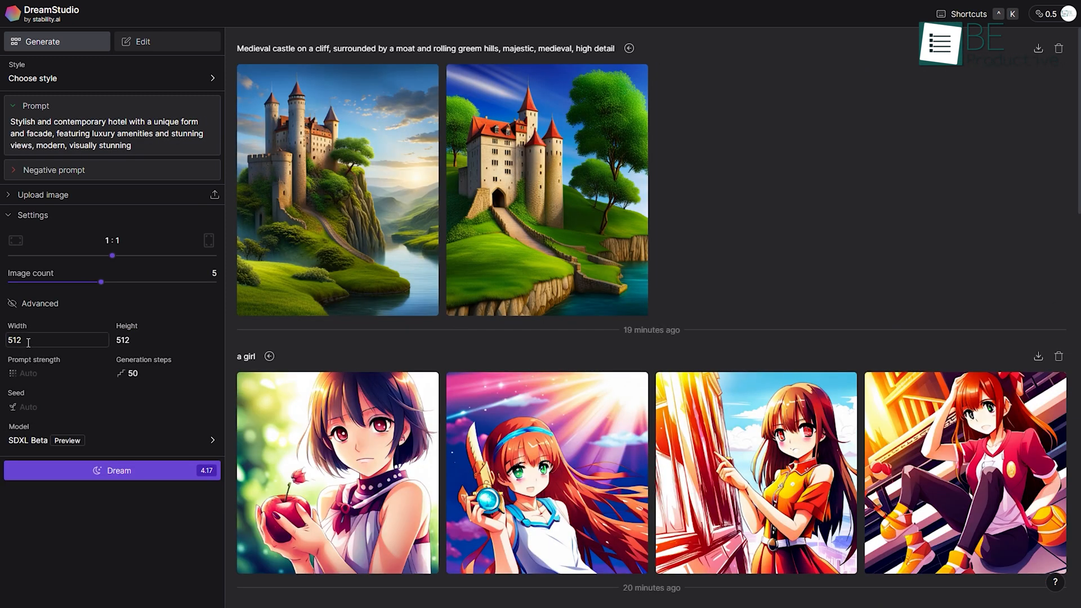
pyautogui.write('1000')
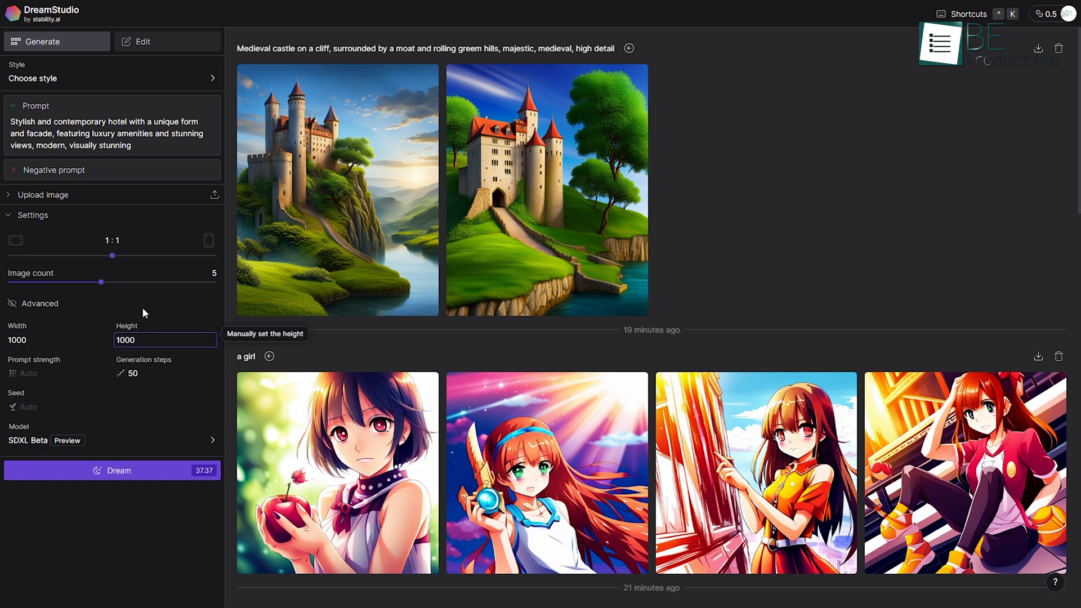
pyautogui.moveTo(113, 255); pyautogui.dragTo(136, 255)
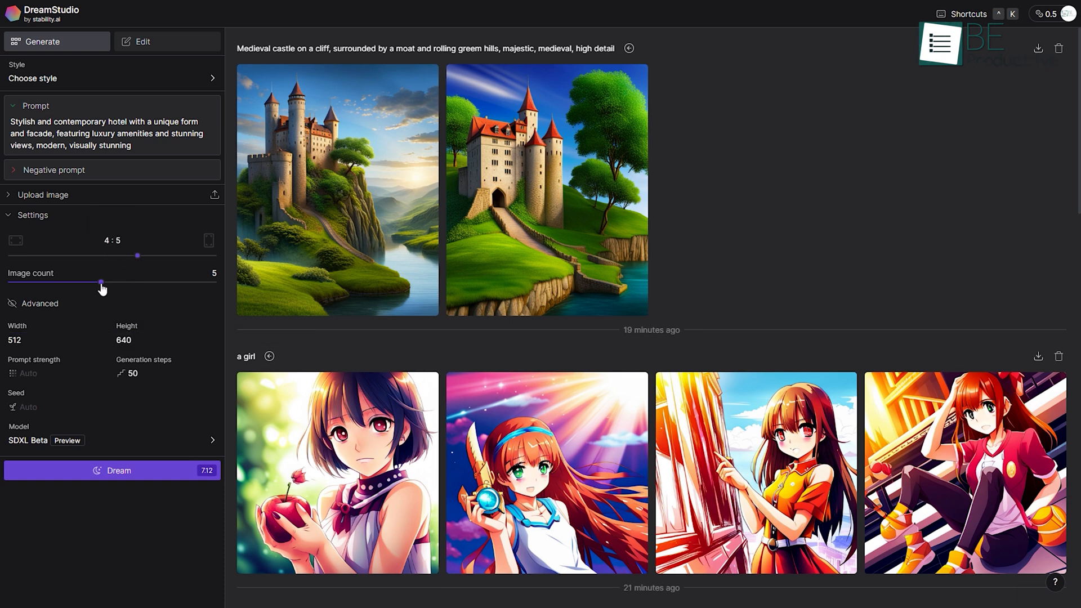
pyautogui.click(111, 77)
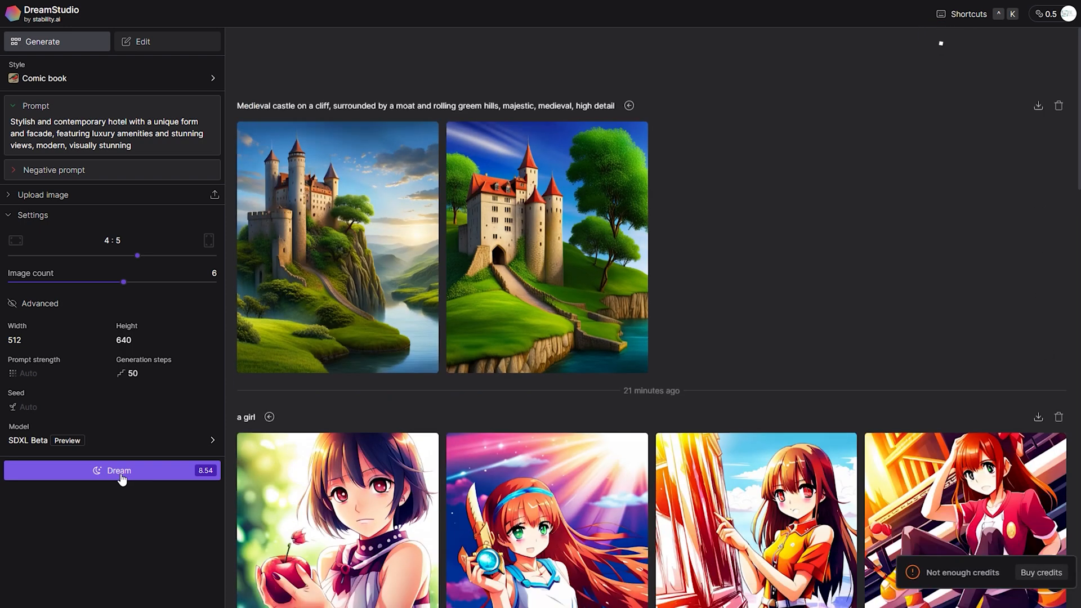
pyautogui.click(1041, 572)
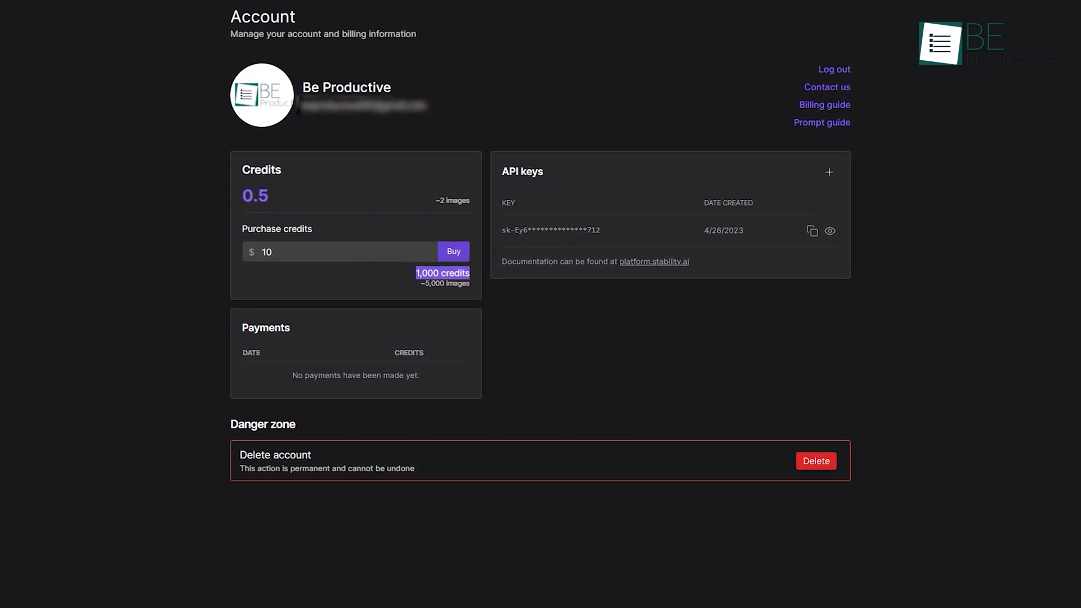
# - View the account's 0.5 remaining credits and the $10 price for 1,000 credits
pyautogui.scroll(-3)
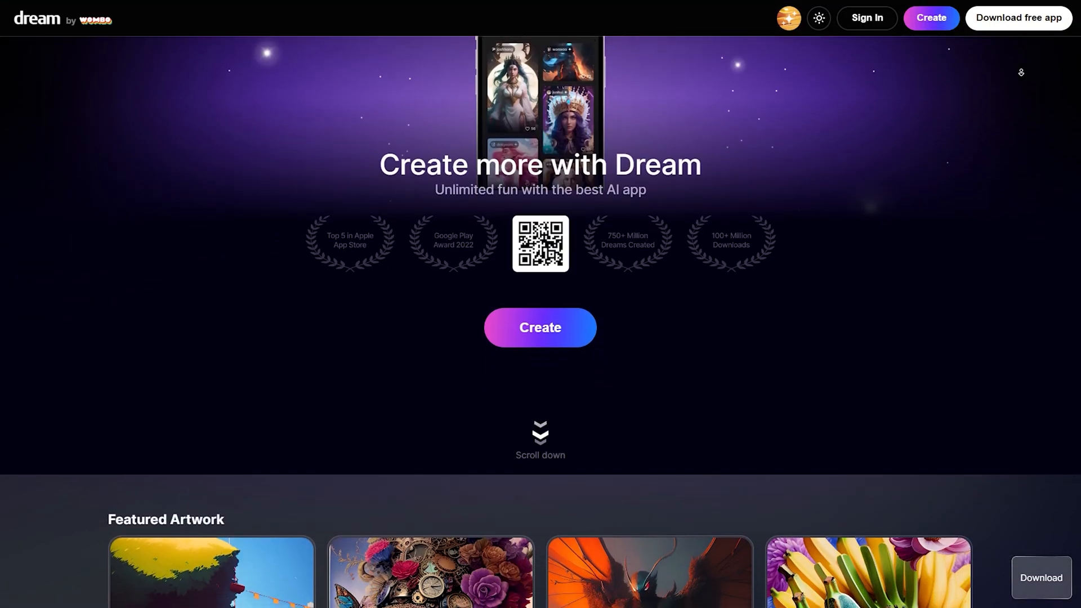
# - Start a new creation with the prompt 'Flying Car'
pyautogui.scroll(-3)
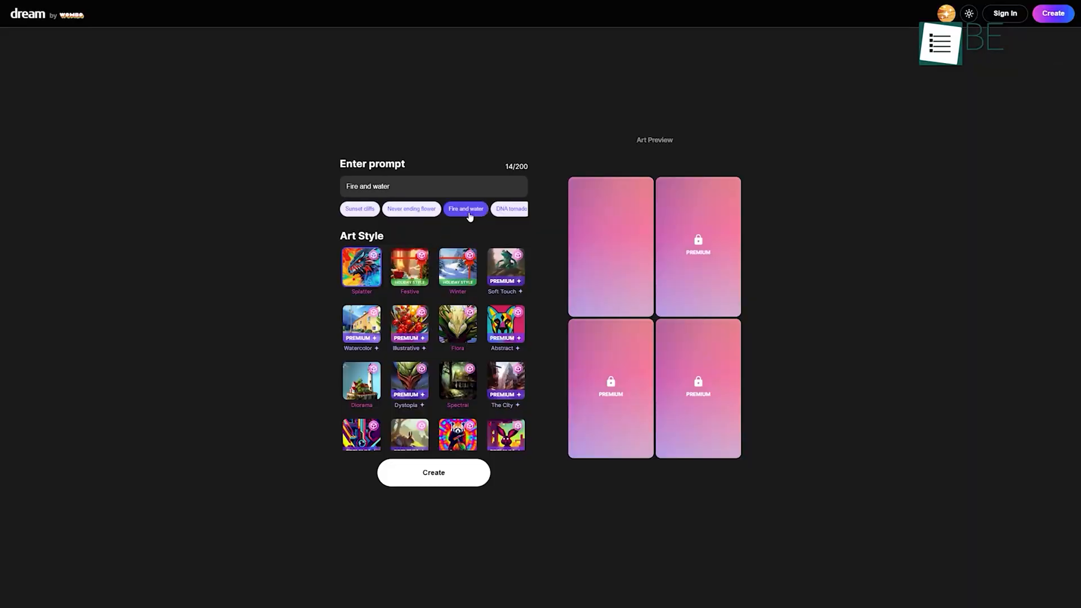
pyautogui.click(433, 472)
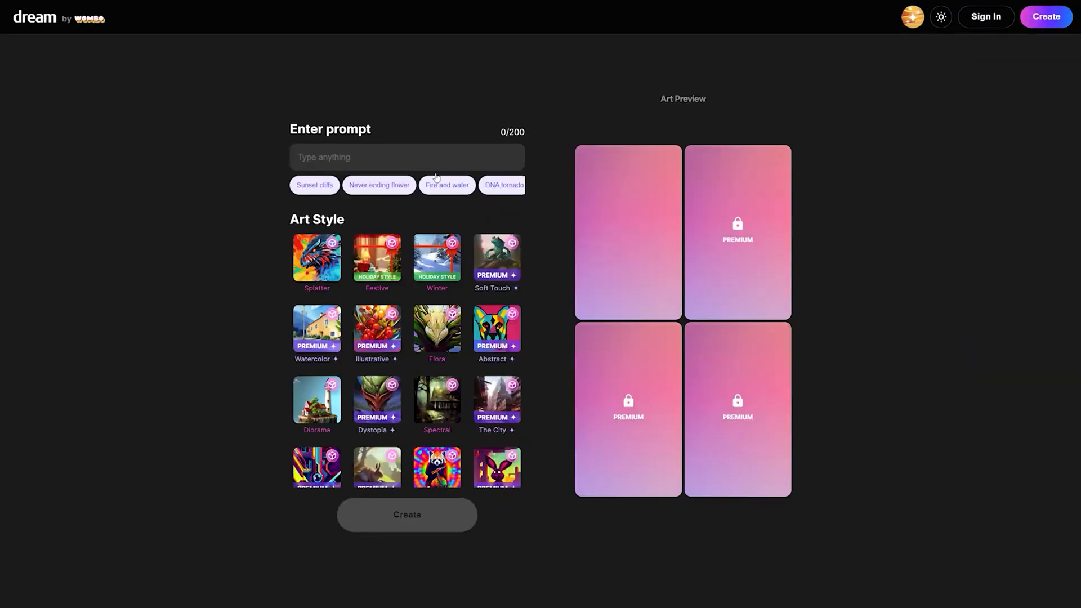
pyautogui.write('Fi')
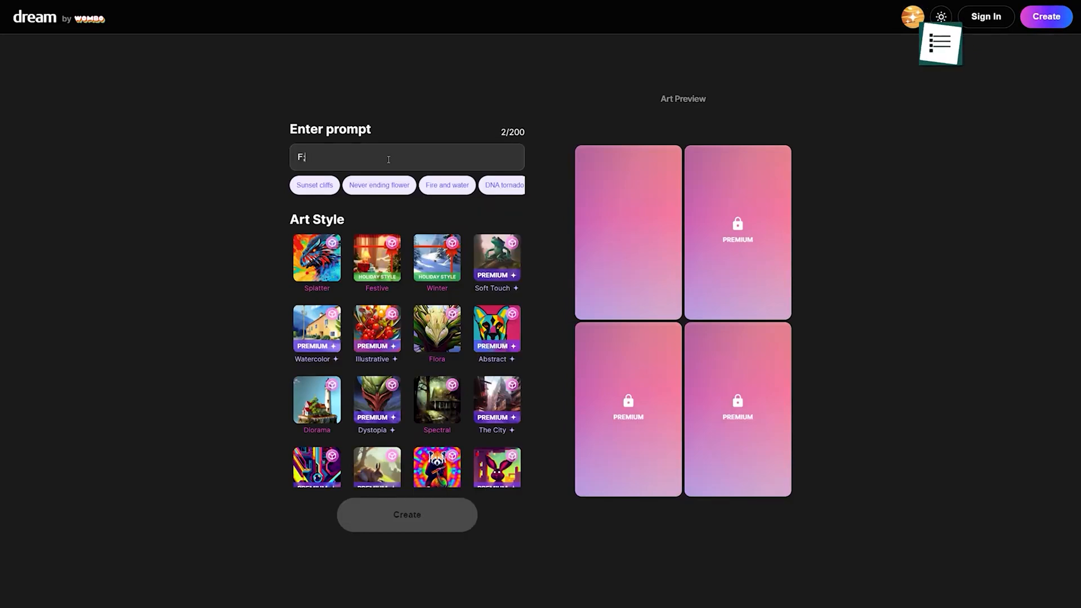
pyautogui.write('lying Car')
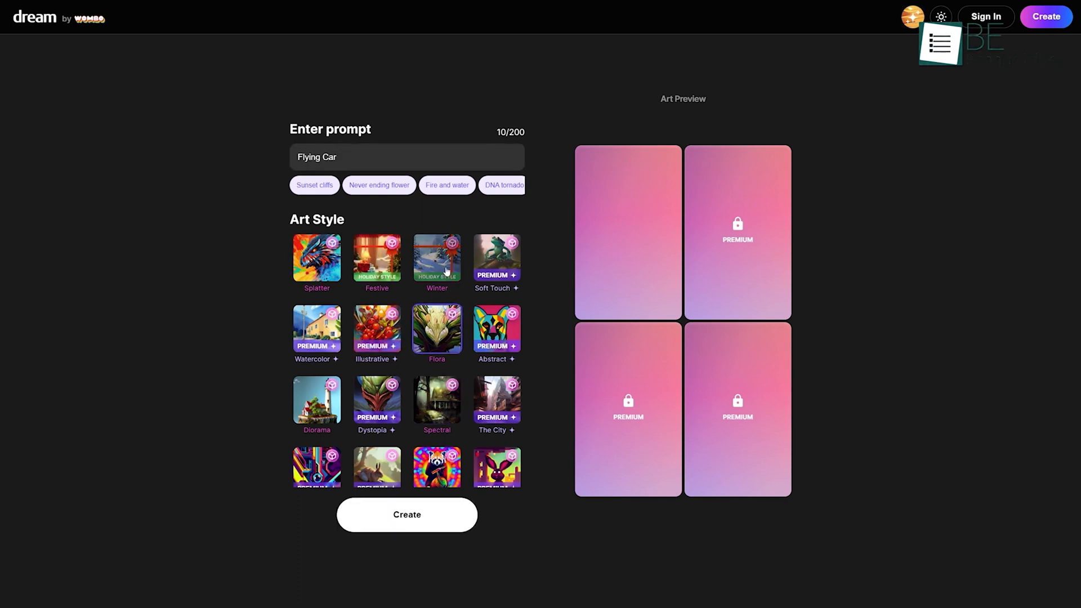
# - Try several different art styles for the flying car
pyautogui.click(377, 259)
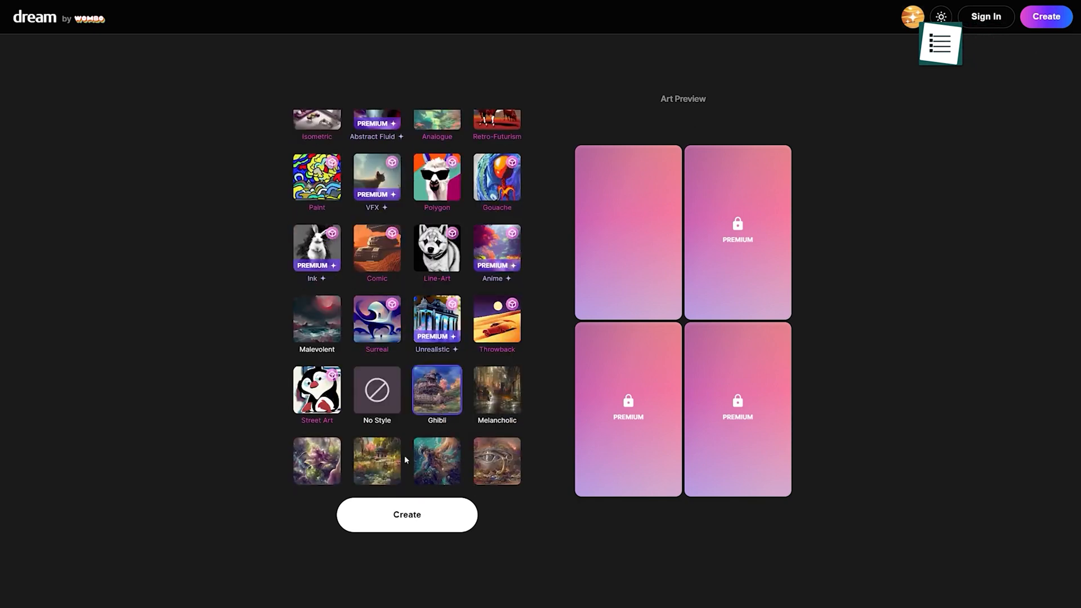
pyautogui.click(406, 514)
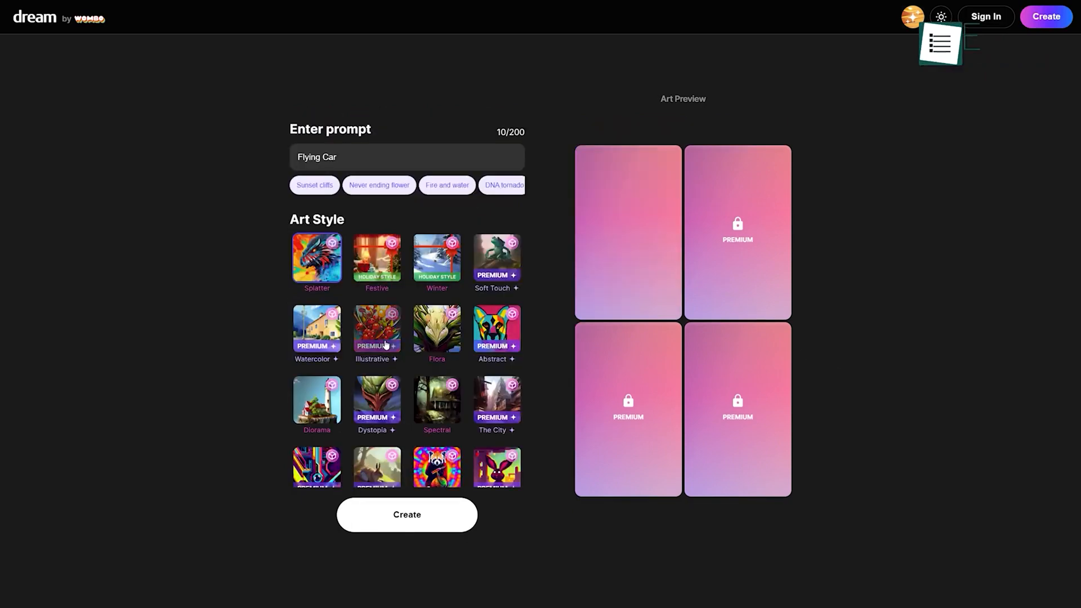
pyautogui.click(406, 514)
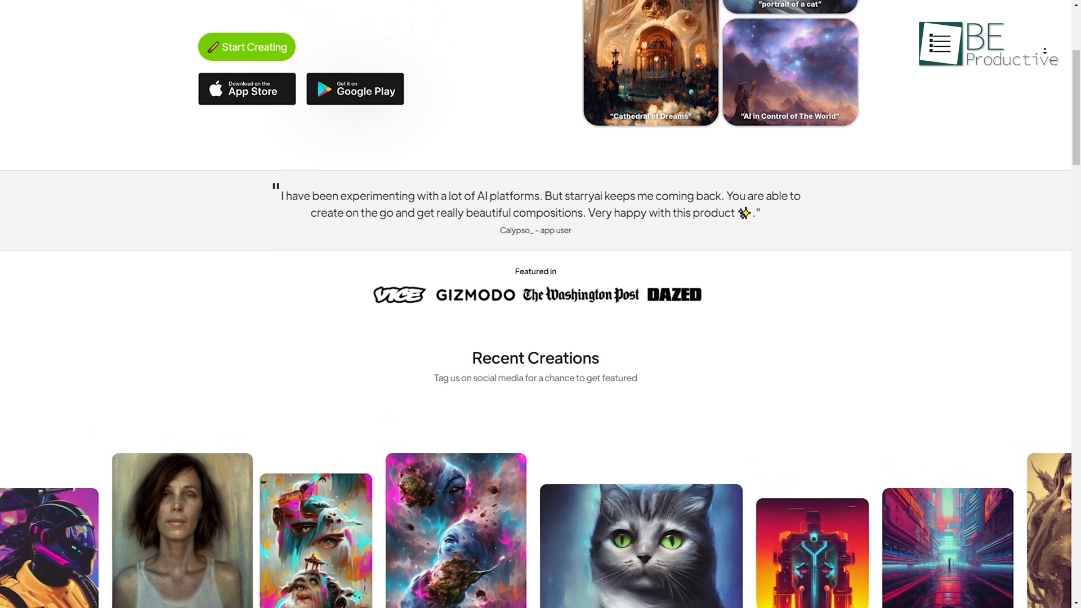
# - Scroll the starryai homepage to the offer of 5 free starter credits
pyautogui.scroll(3)
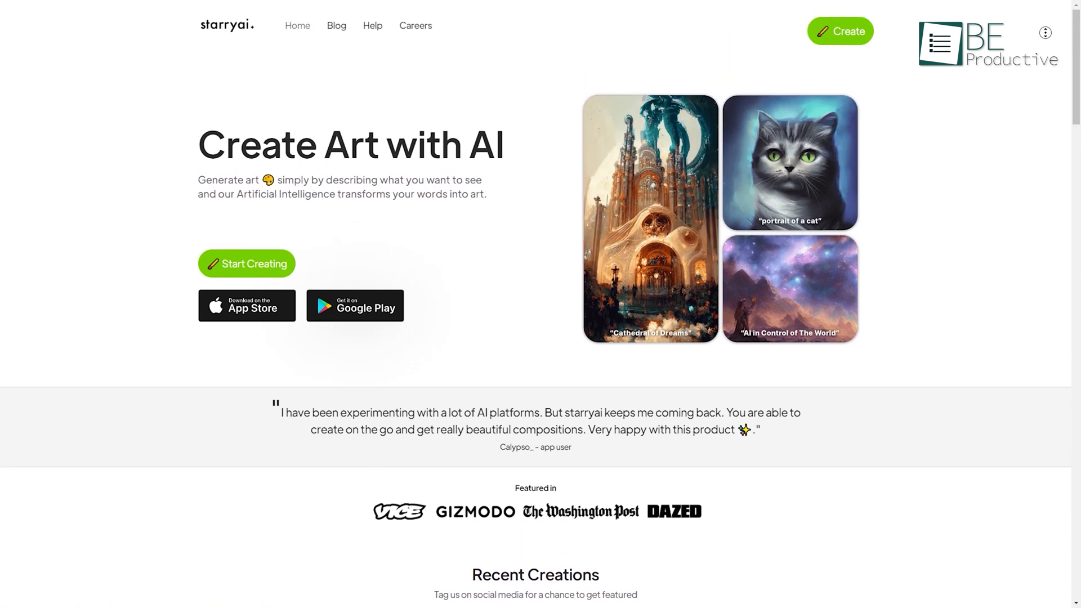
pyautogui.scroll(-3)
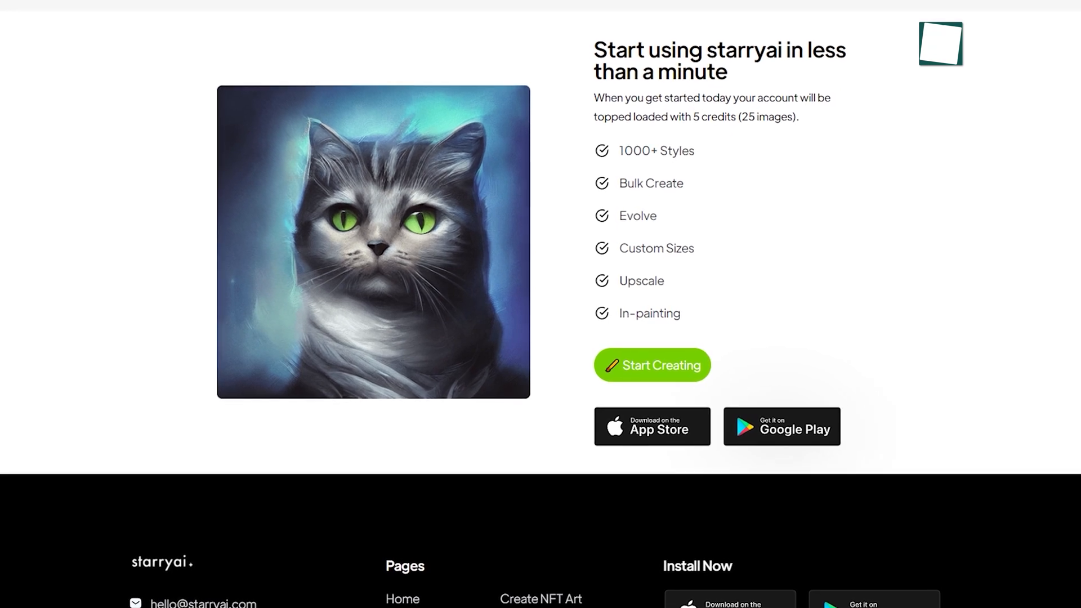
# - Generate images from the prompt 'a cat with green eyes' in the creation workspace
pyautogui.click(650, 364)
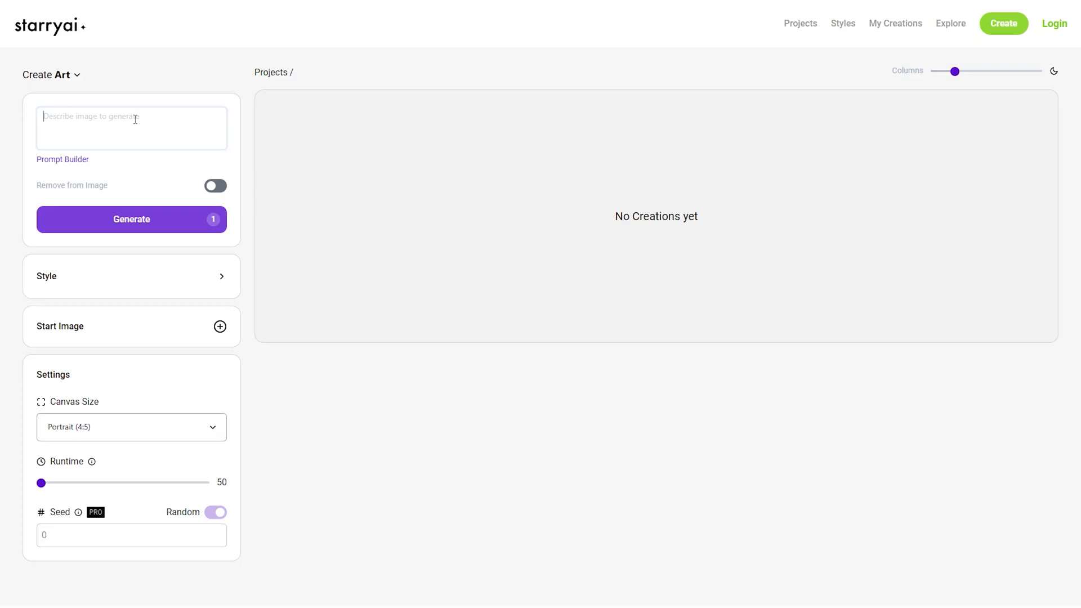
pyautogui.write('a cat with green eyes')
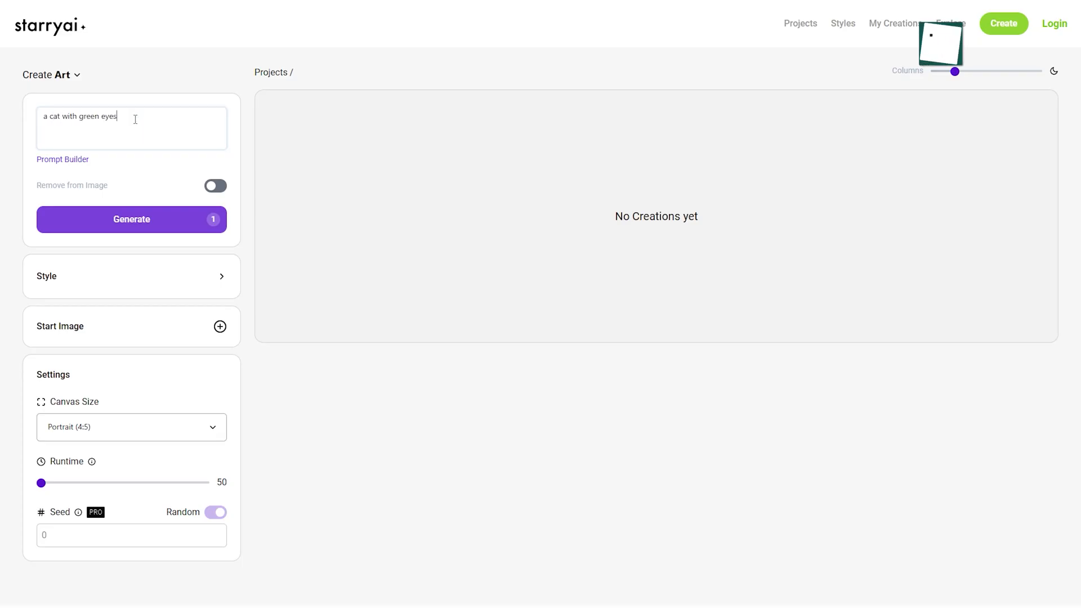
pyautogui.click(131, 219)
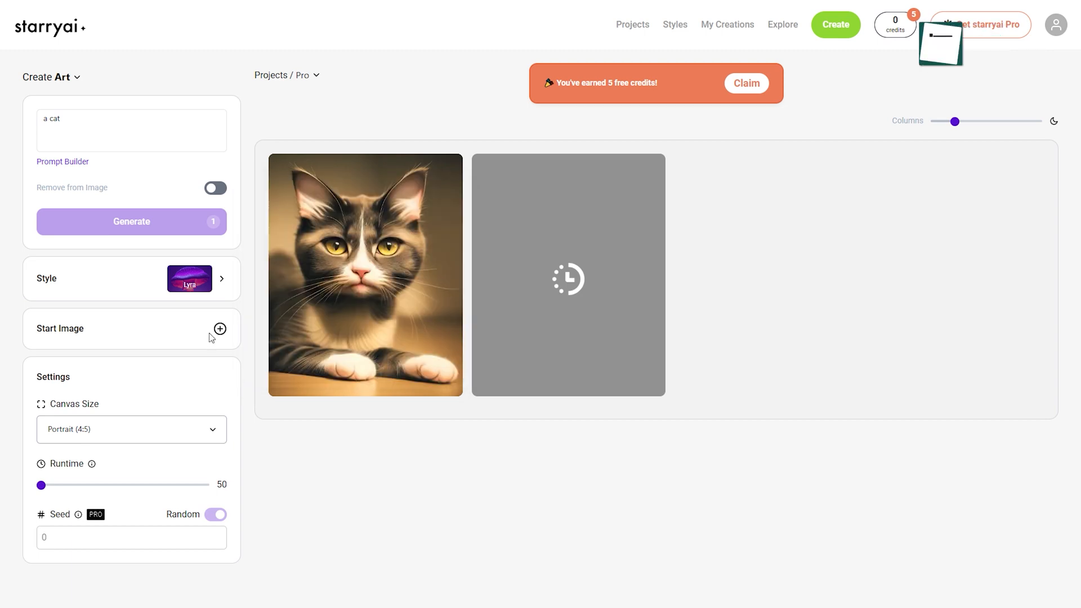
# - Attach a kitten photo as the start image and switch the style to Portrait
pyautogui.click(220, 328)
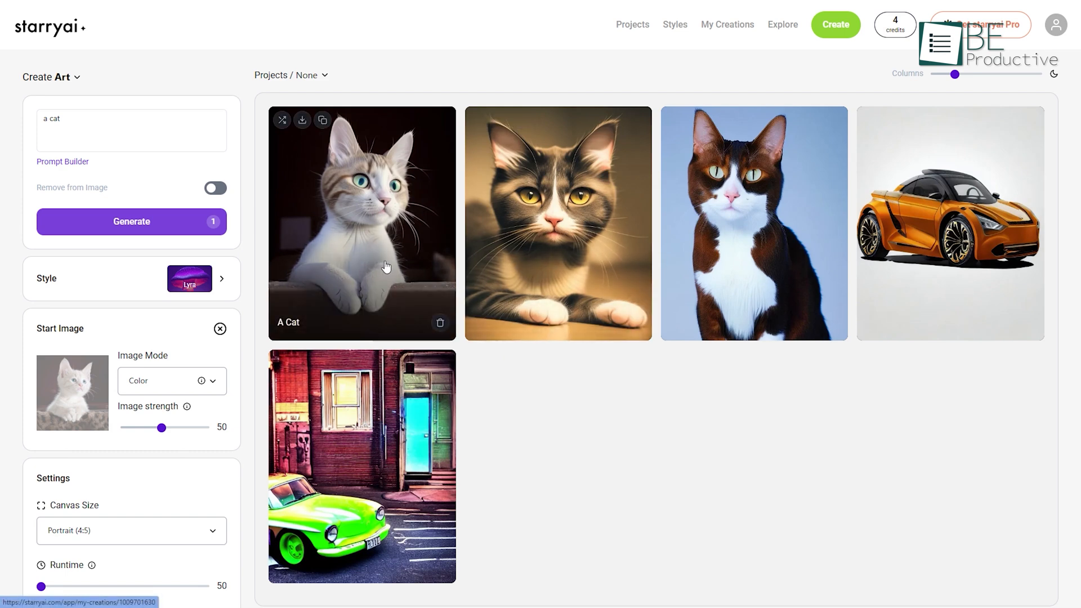
pyautogui.click(222, 283)
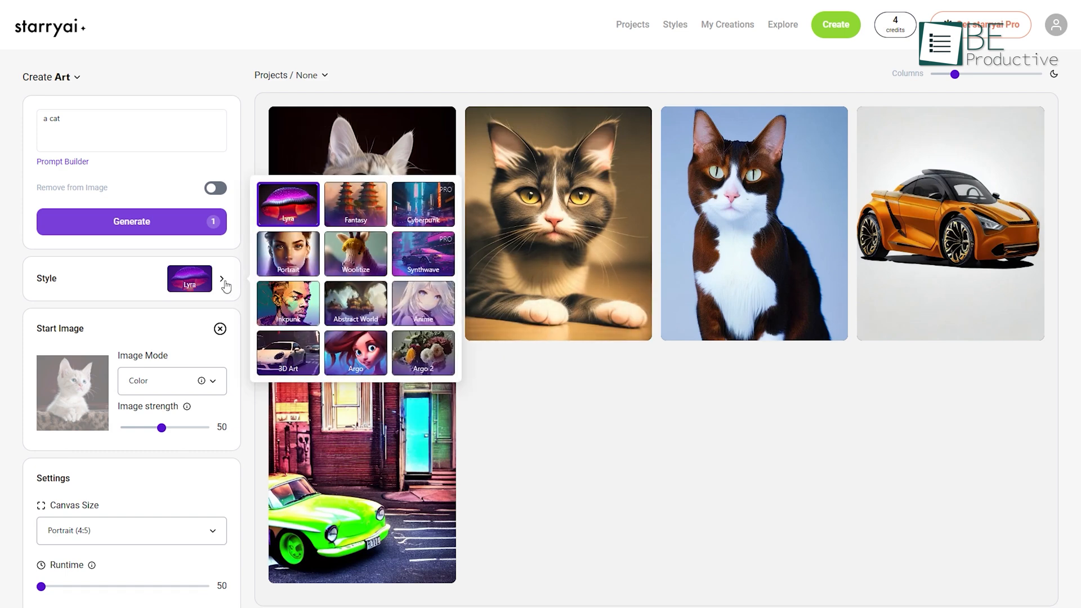
pyautogui.click(287, 254)
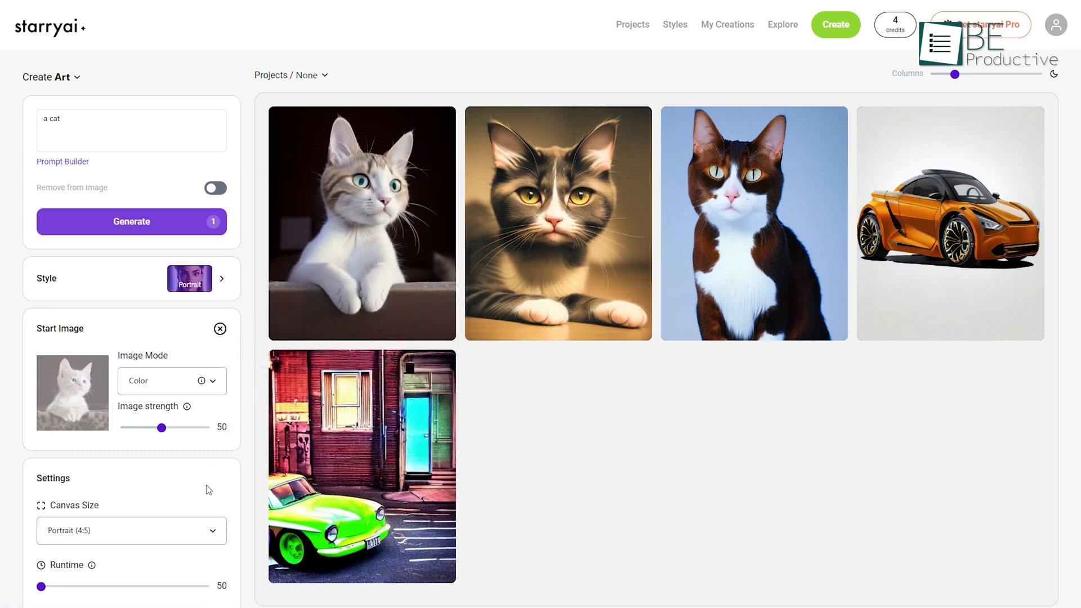
# - View the A Cat creation full size and agree to publish it publicly
pyautogui.click(362, 223)
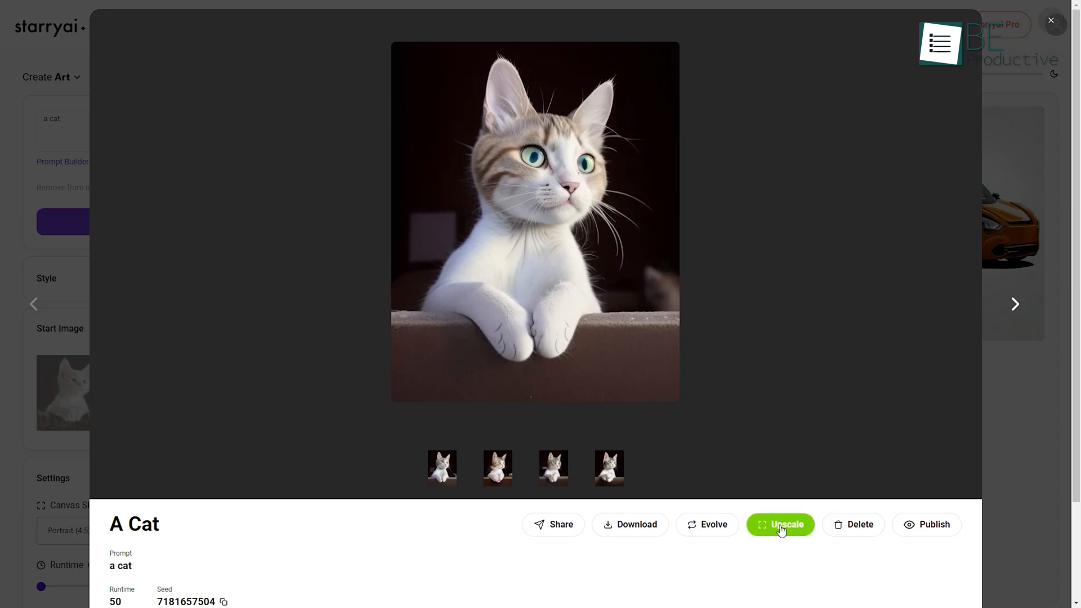
pyautogui.click(780, 525)
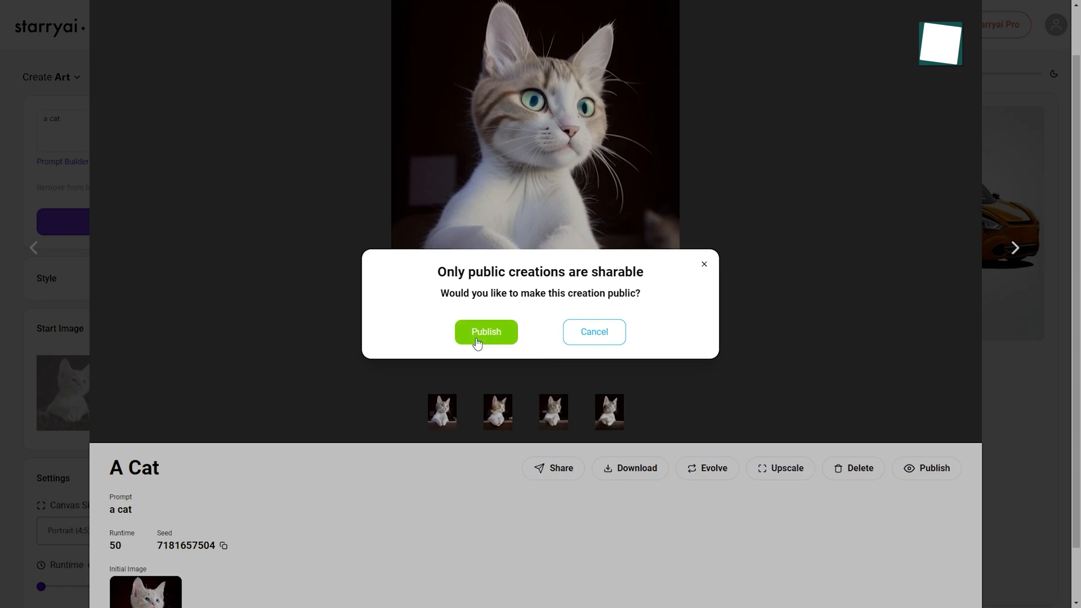
pyautogui.click(485, 331)
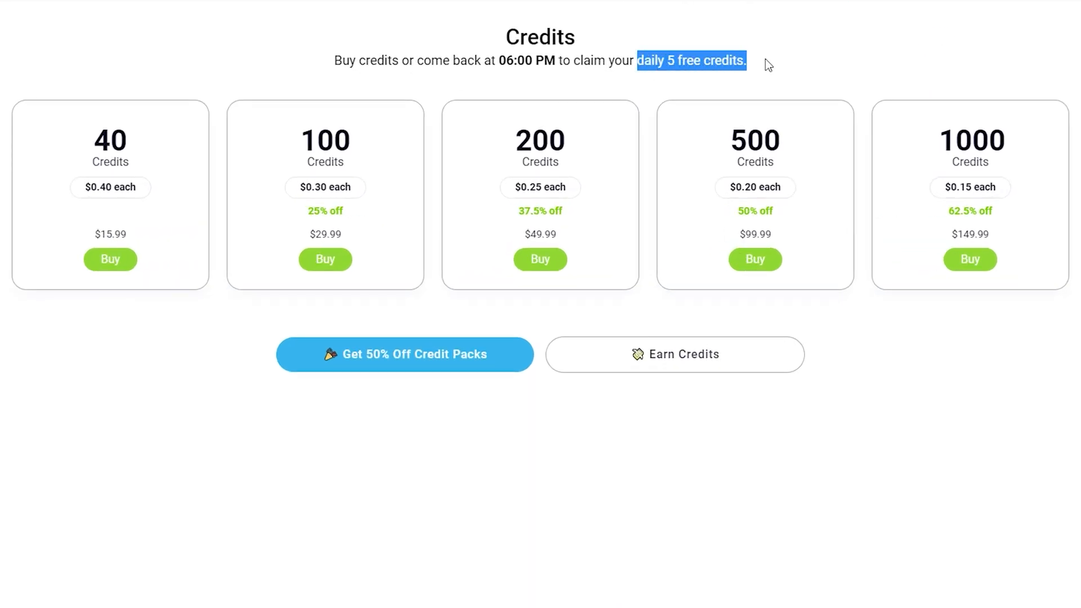
pyautogui.click(404, 354)
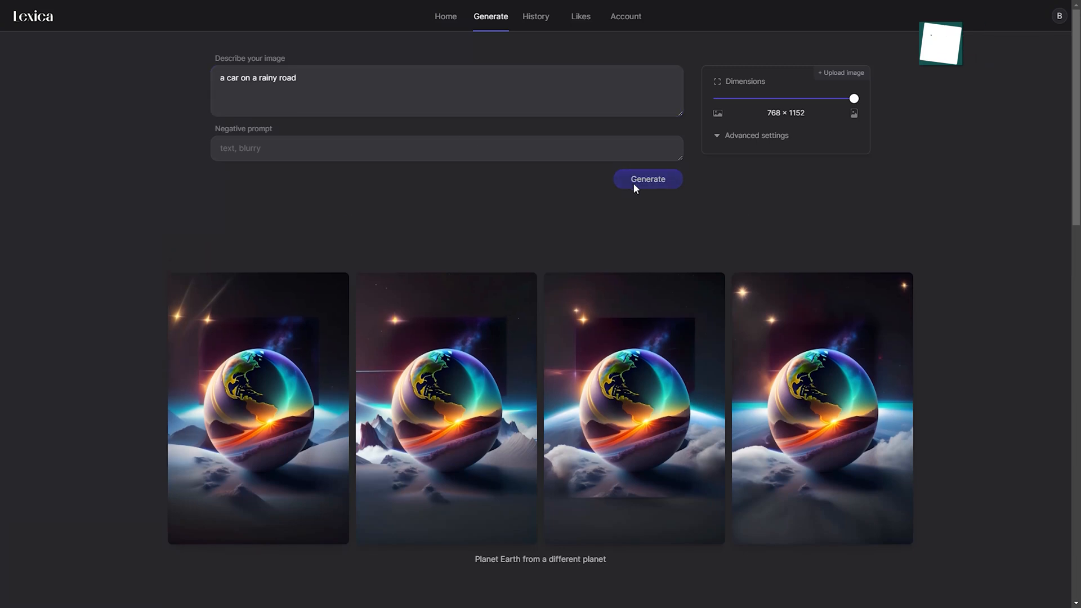
# - Generate images of a car on a rainy road and of 'Planet Earth from a different planet'
pyautogui.click(647, 179)
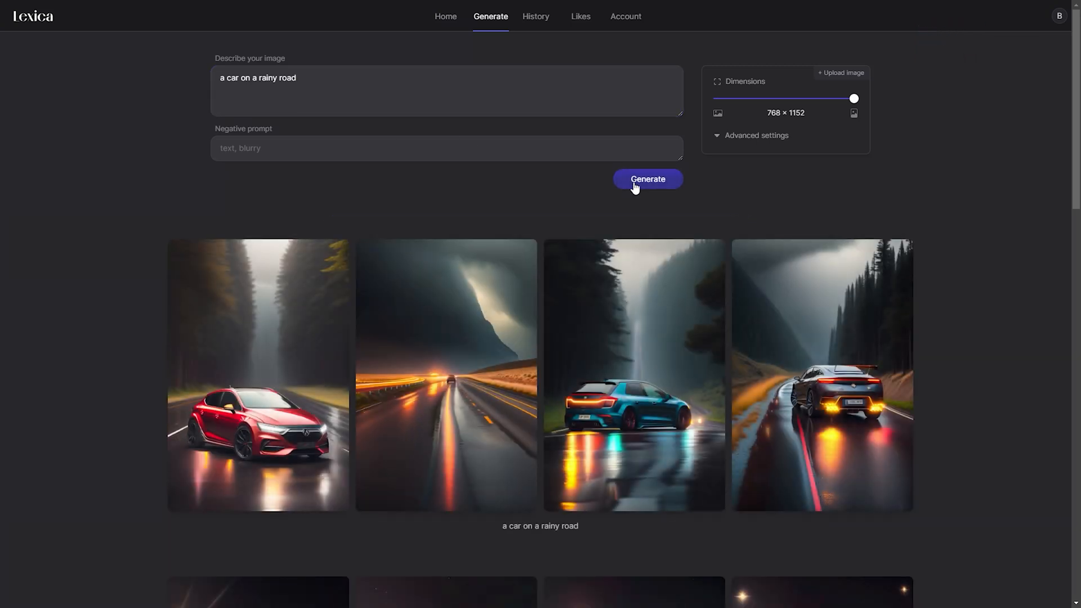
pyautogui.write('Planet Earth from a different planet')
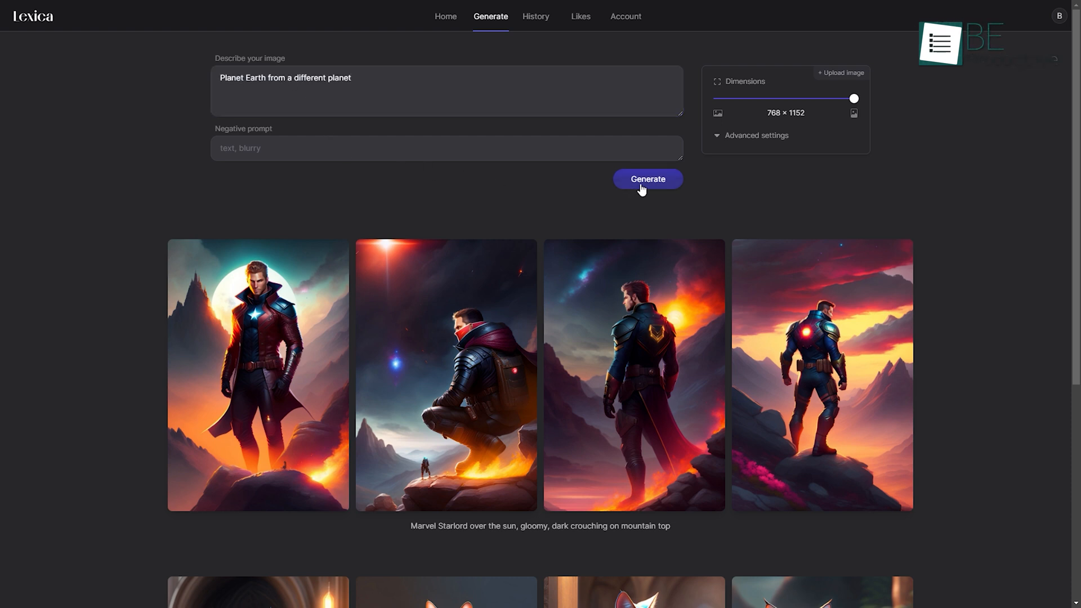
pyautogui.click(647, 178)
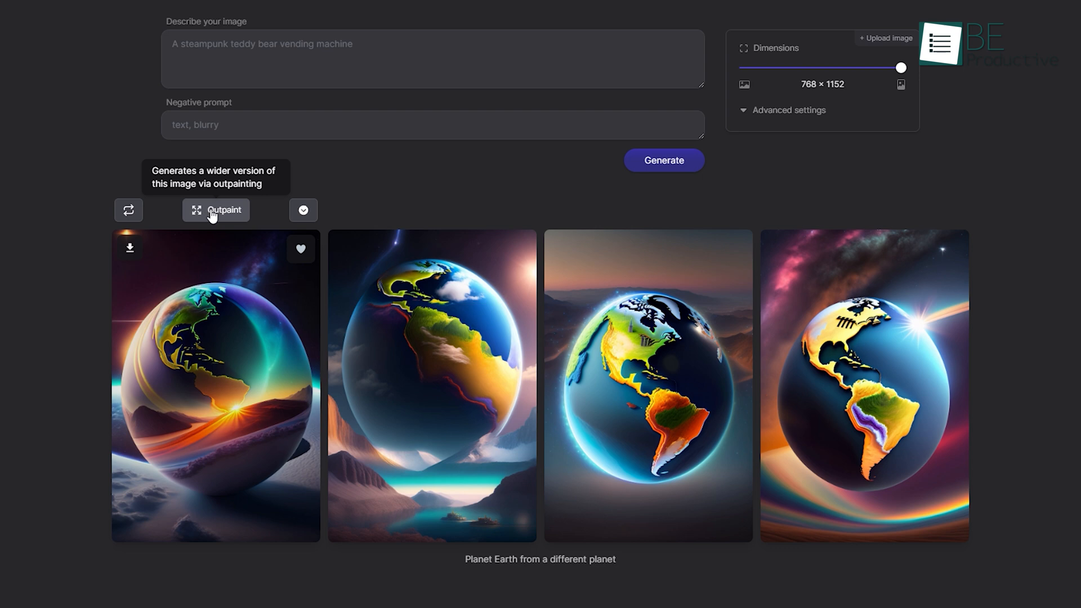
# - Outpaint a wider version of the planet image and return to the community gallery
pyautogui.click(215, 209)
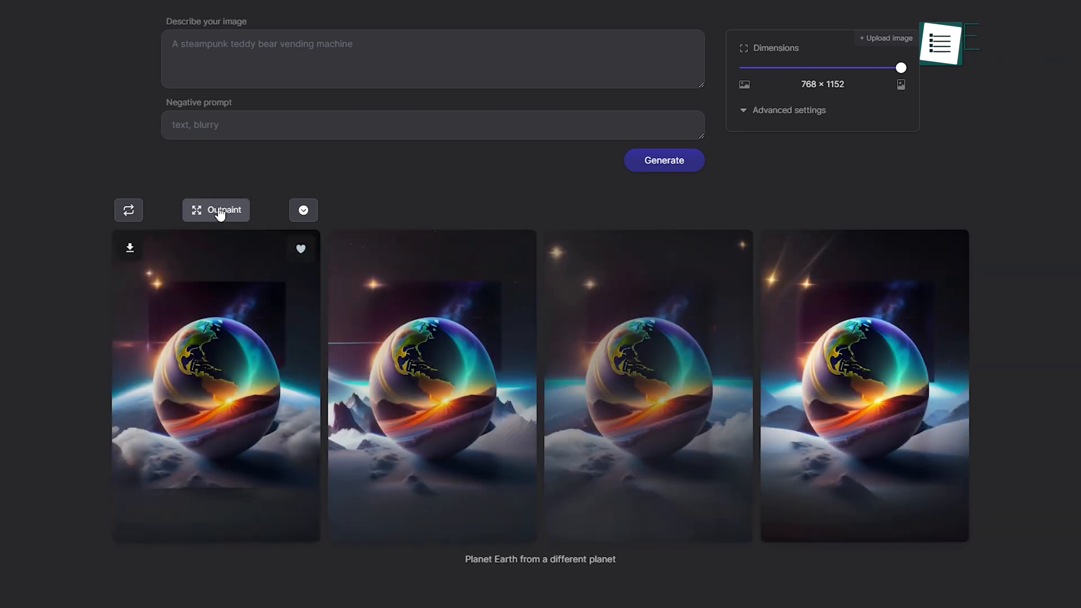
pyautogui.click(446, 16)
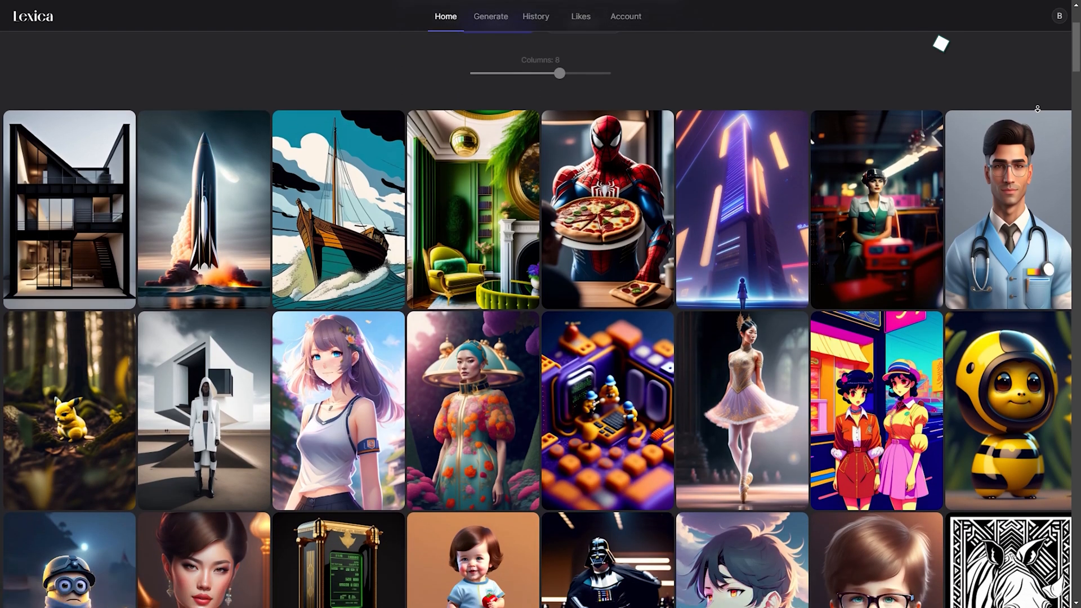
# - View Lexica's Account page showing the $8, $24 and $48 monthly plans
pyautogui.scroll(-3)
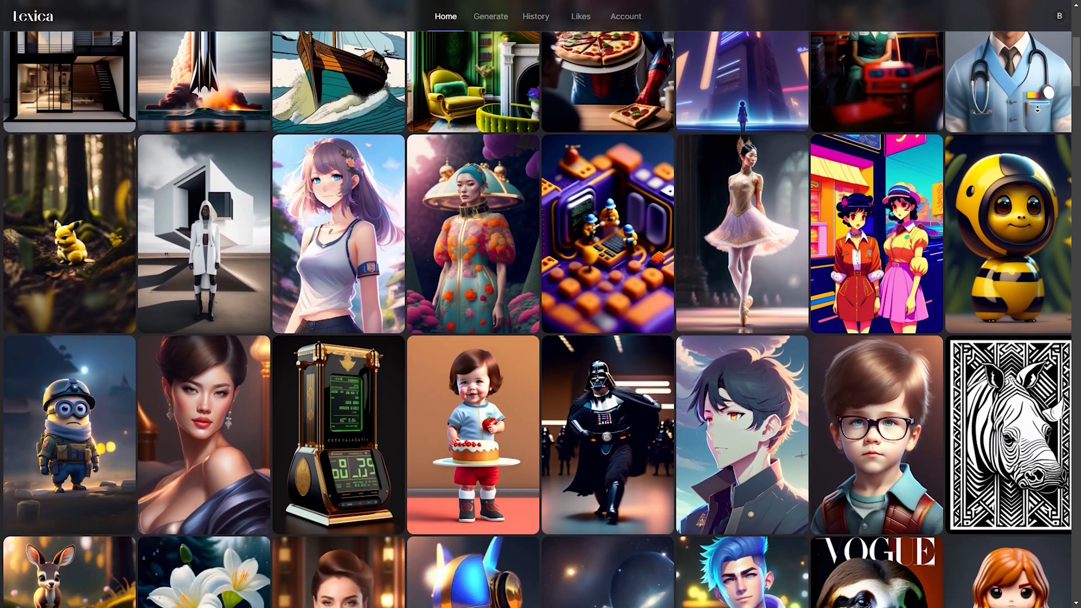
pyautogui.click(625, 15)
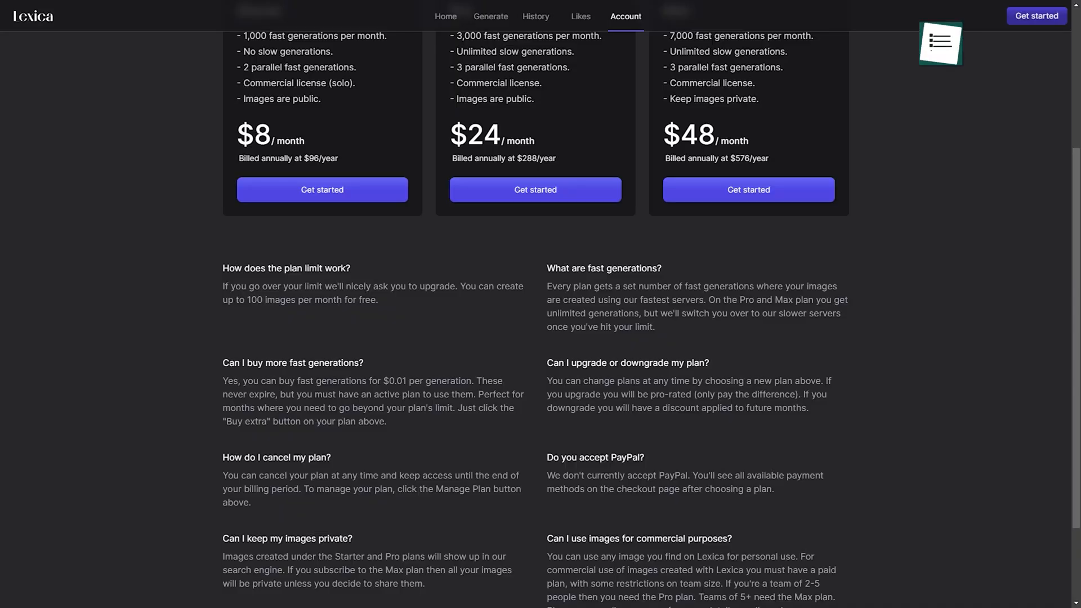